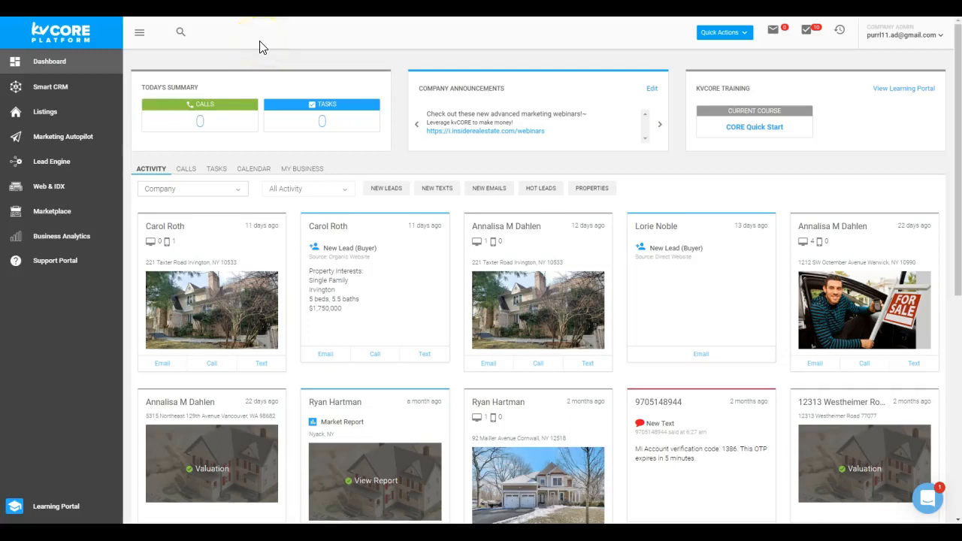
pyautogui.moveTo(75, 86)
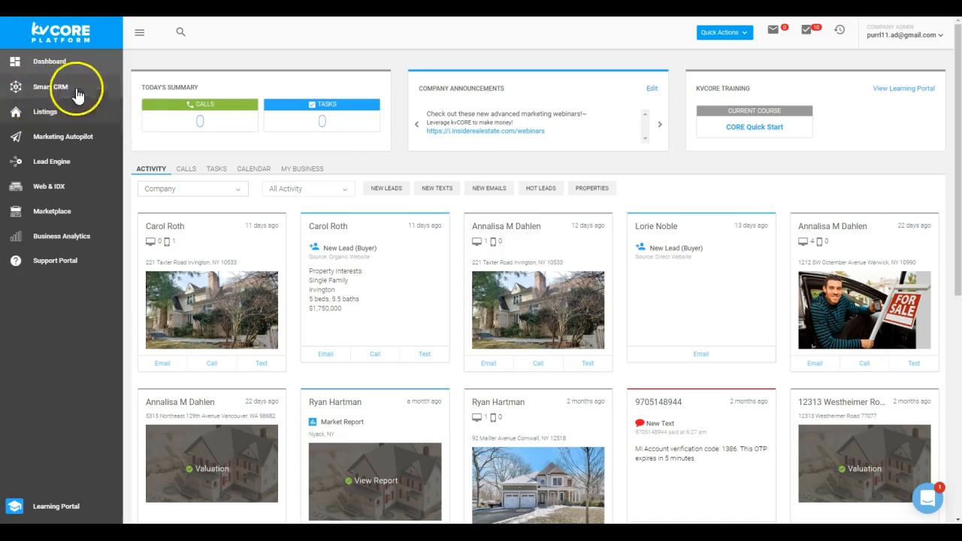
pyautogui.moveTo(73, 90)
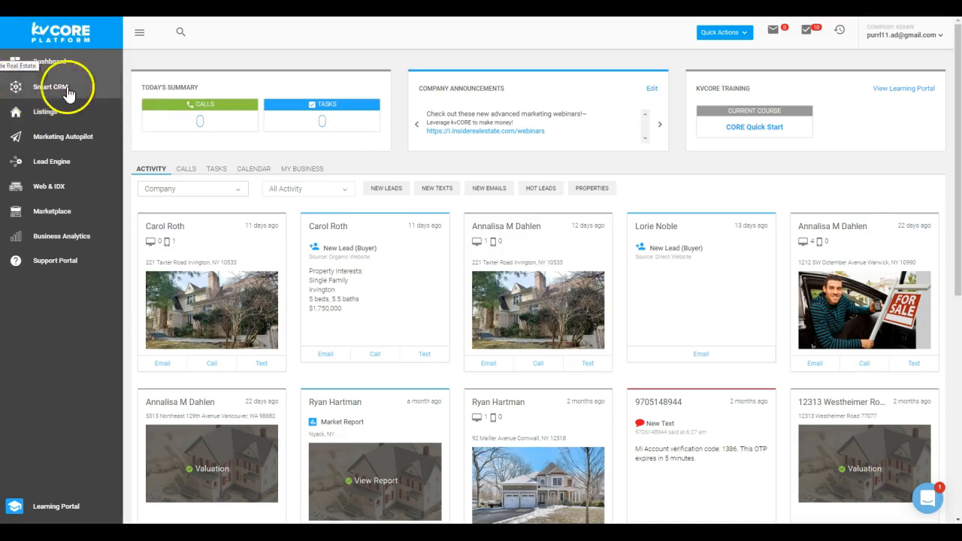
# Step: Go to Smart CRM from the sidebar to view the leads list (5 of 179 shown)
pyautogui.click(46, 86)
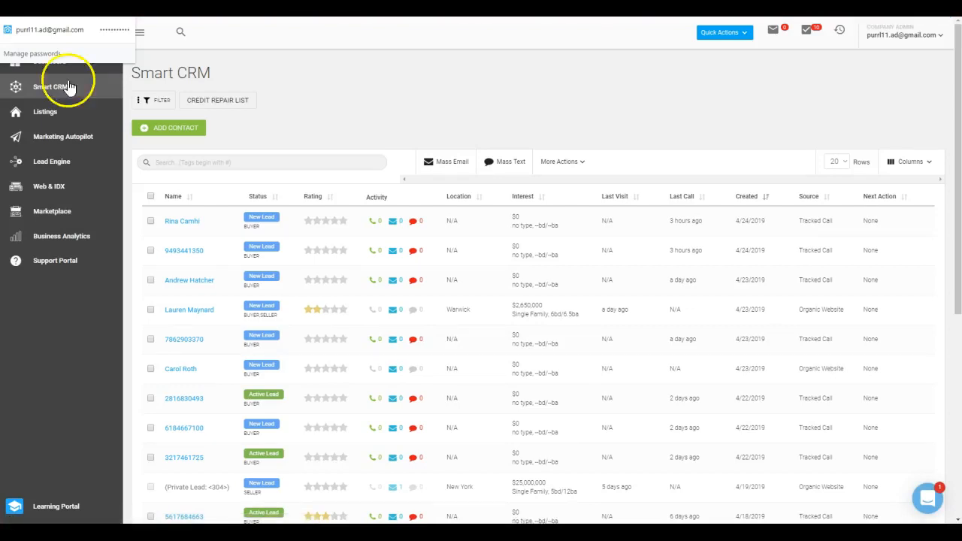
pyautogui.moveTo(189, 97)
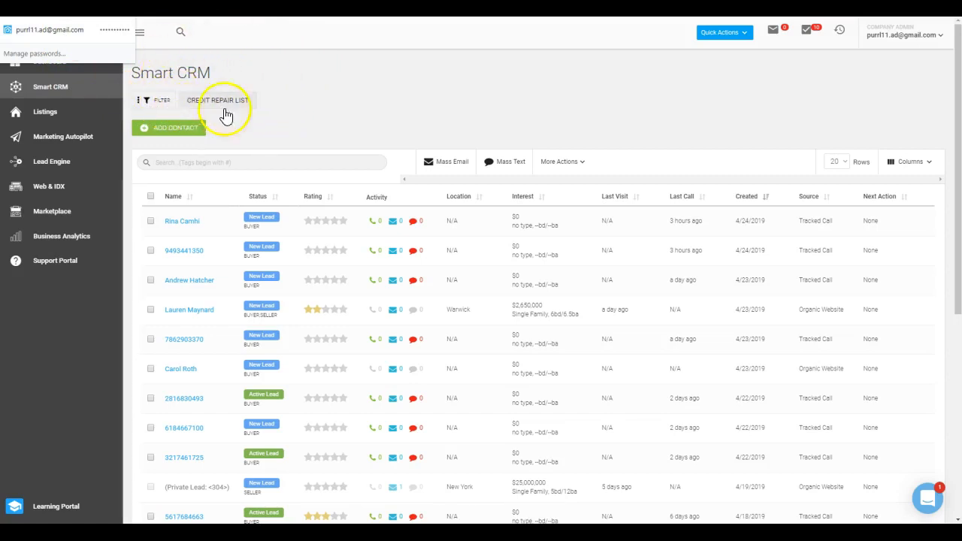
pyautogui.moveTo(259, 112)
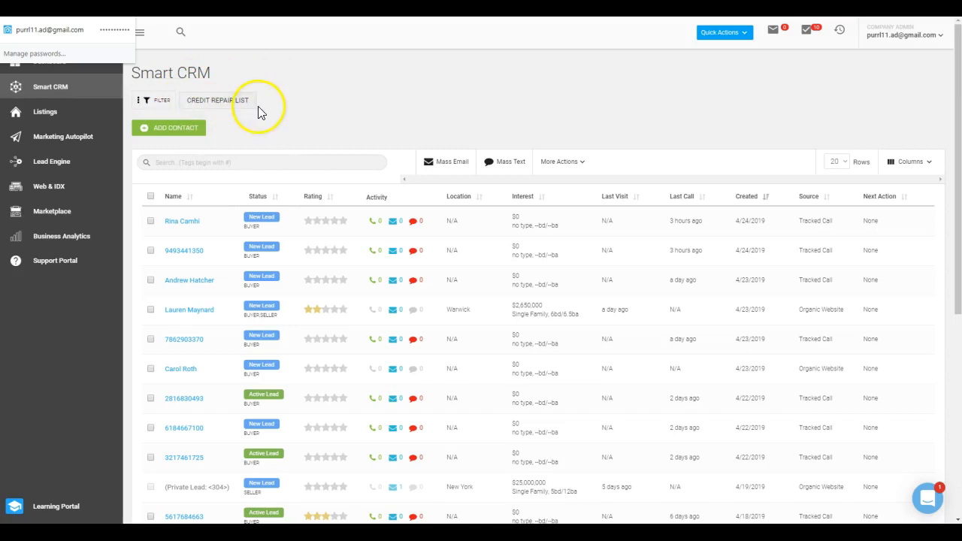
pyautogui.moveTo(294, 123)
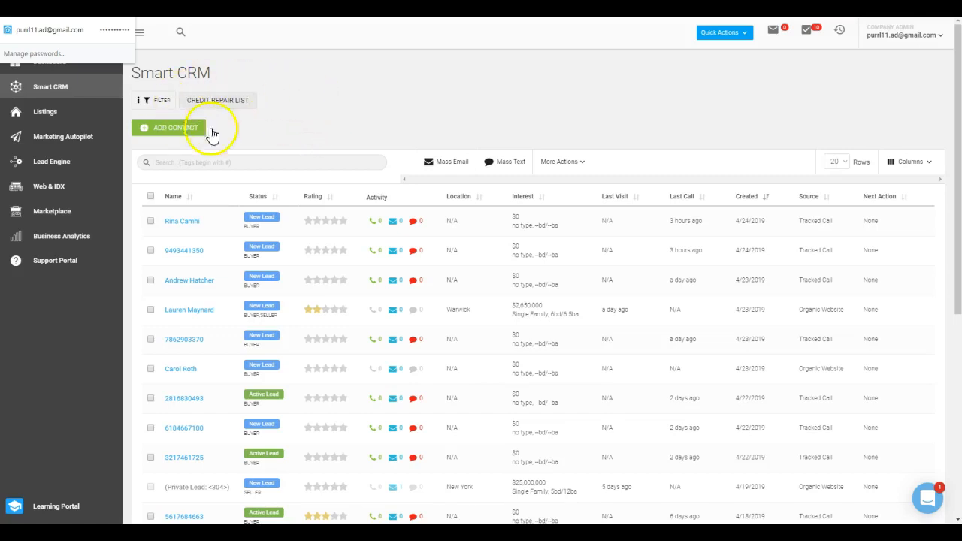
pyautogui.moveTo(313, 96)
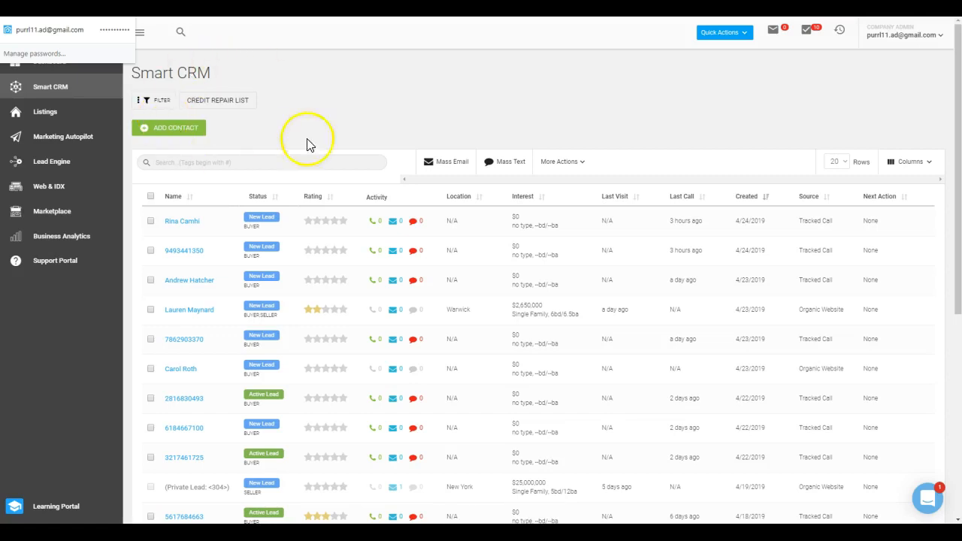
pyautogui.moveTo(309, 119)
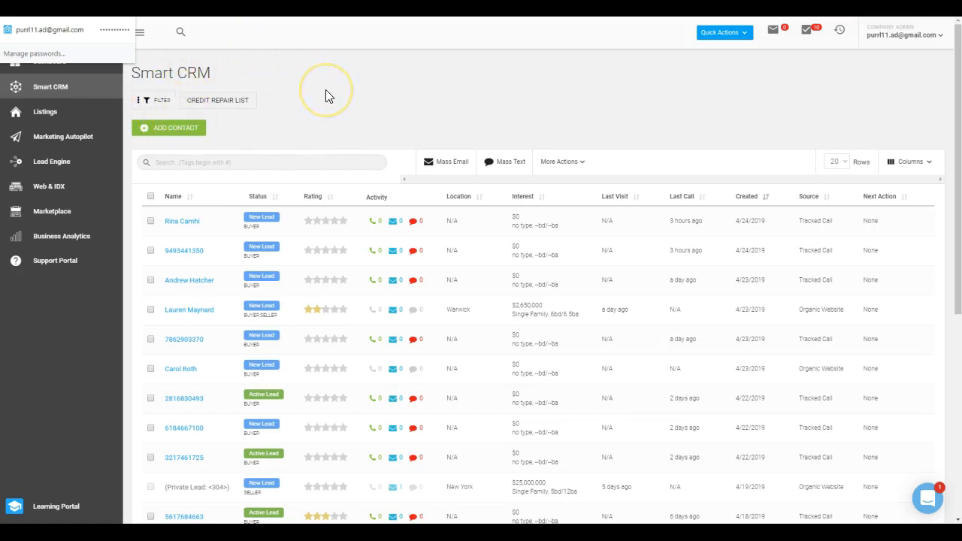
pyautogui.moveTo(216, 99)
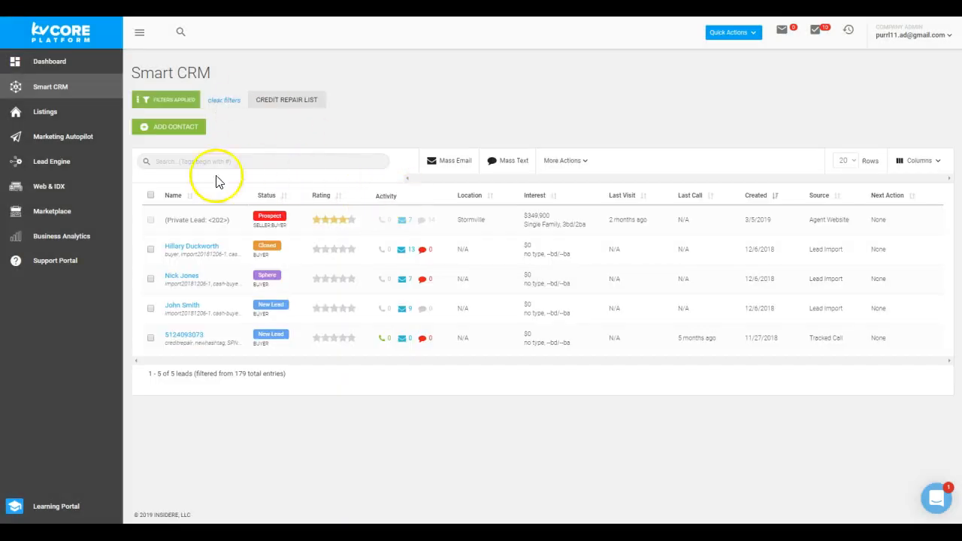
pyautogui.moveTo(418, 388)
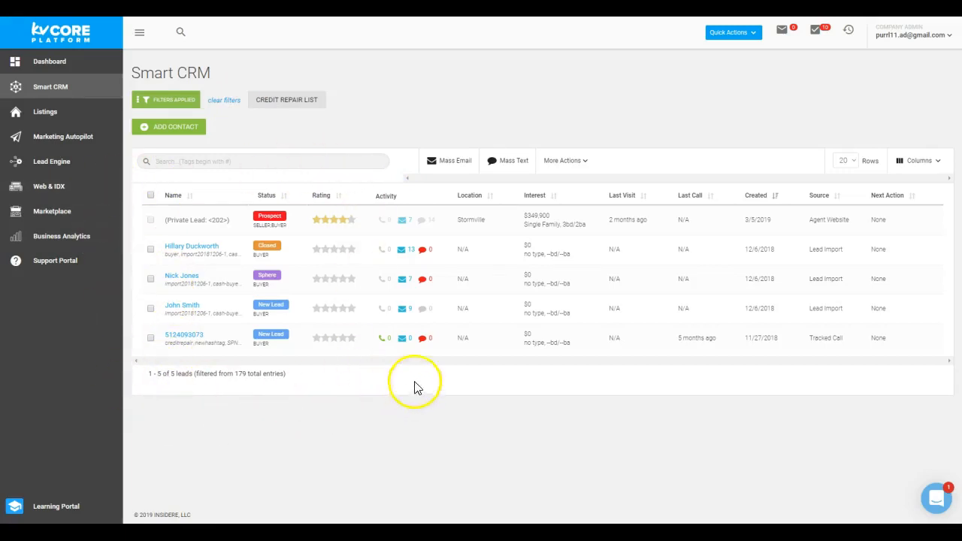
# Step: Check the header select-all box so all five filtered leads are selected
pyautogui.click(151, 196)
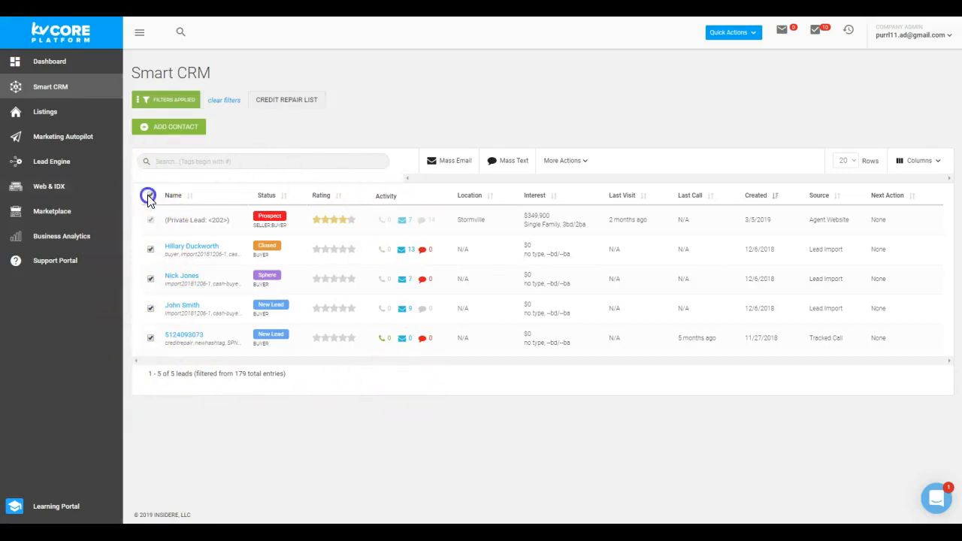
pyautogui.click(151, 195)
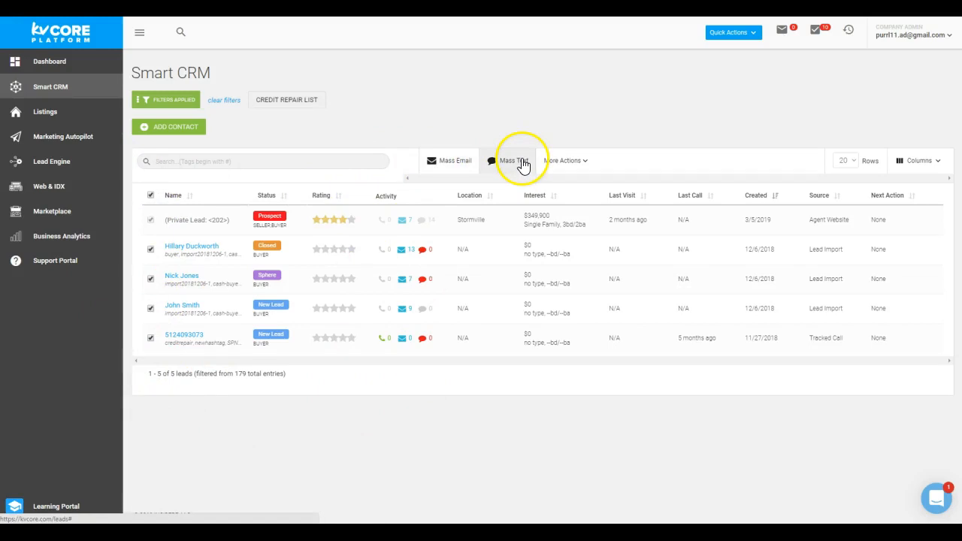
pyautogui.moveTo(428, 138)
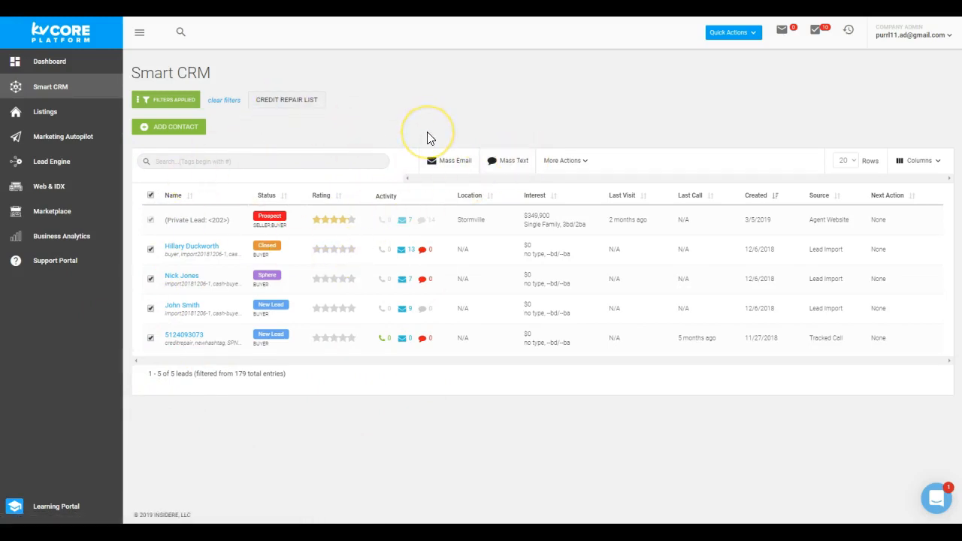
pyautogui.moveTo(430, 138)
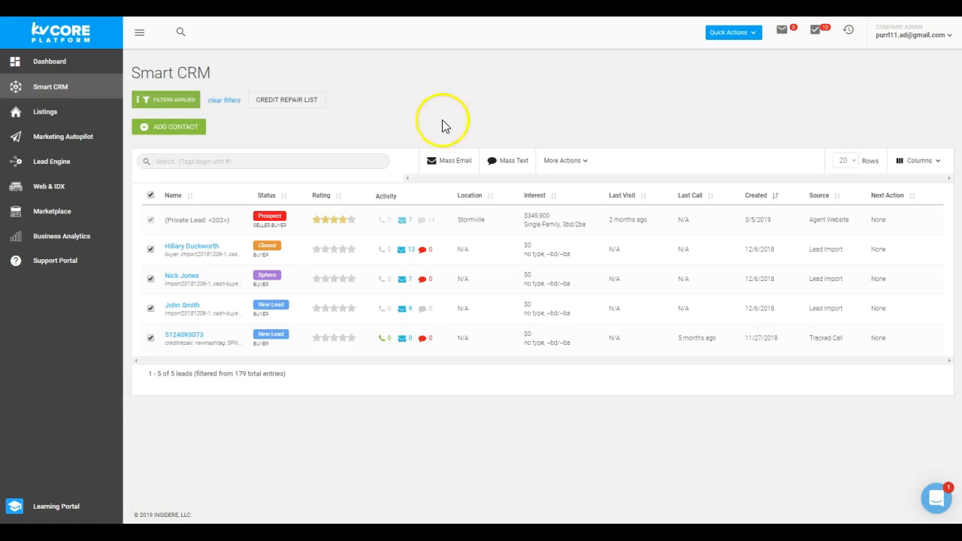
pyautogui.moveTo(367, 118)
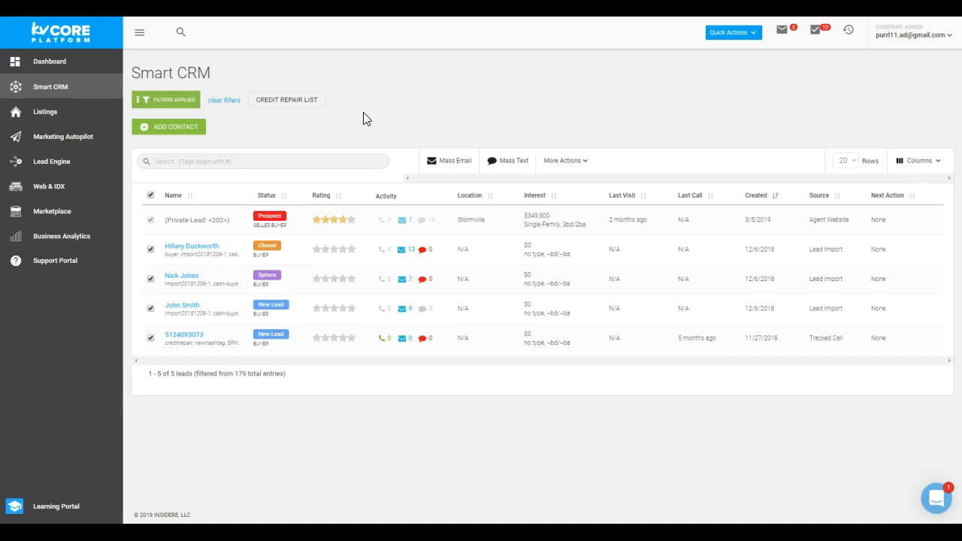
pyautogui.moveTo(376, 99)
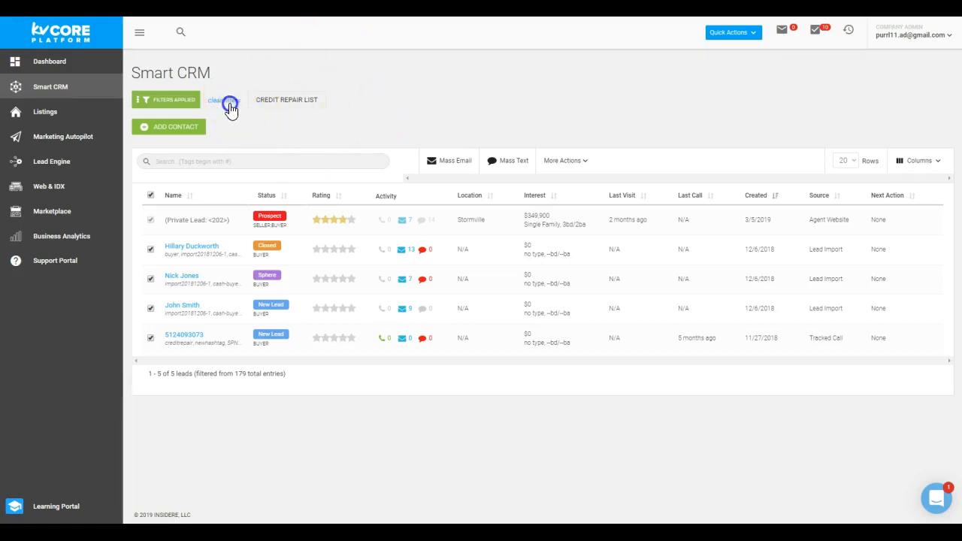
# Step: Clear the applied filter to restore all leads and bring up the Filters side panel
pyautogui.click(218, 99)
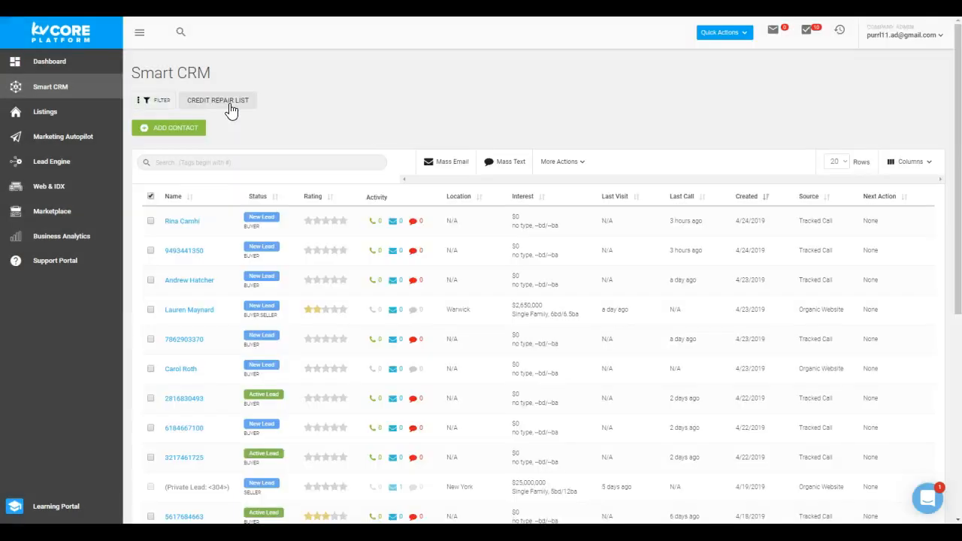
pyautogui.moveTo(328, 117)
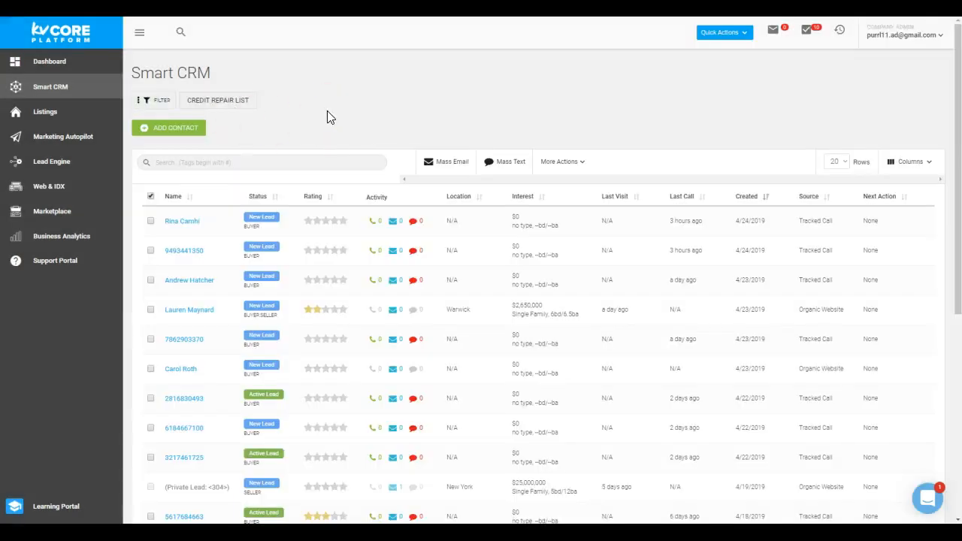
pyautogui.moveTo(144, 105)
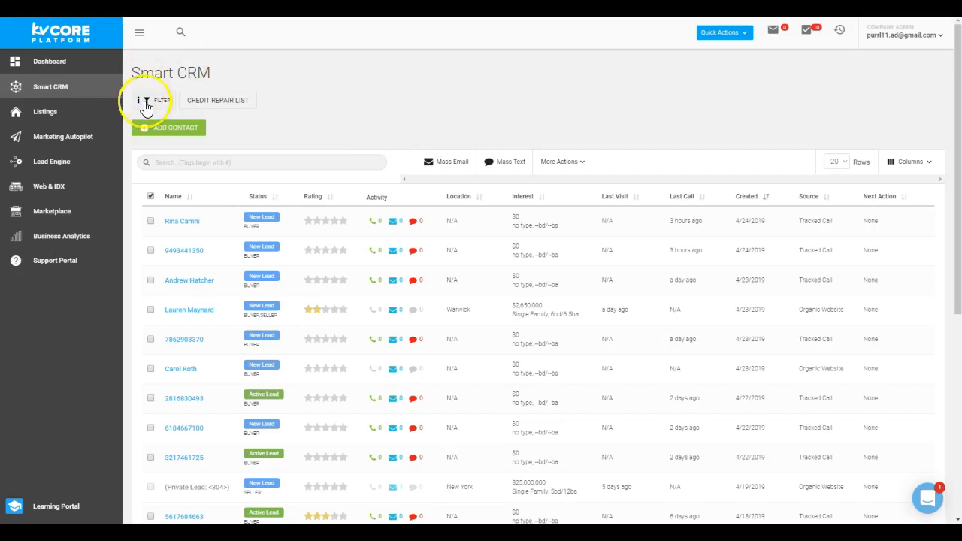
pyautogui.click(152, 99)
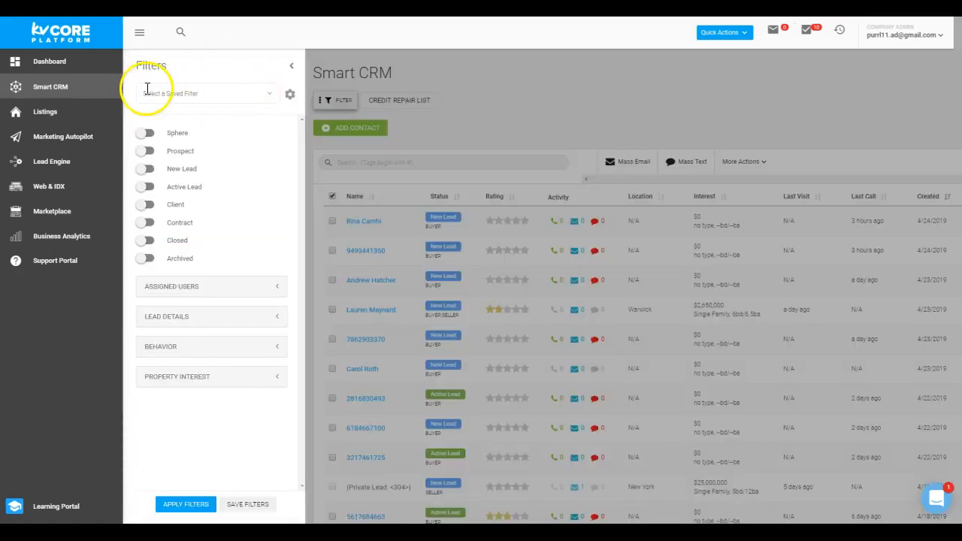
# Step: Include New Lead and Active Lead statuses in the filter
pyautogui.click(203, 93)
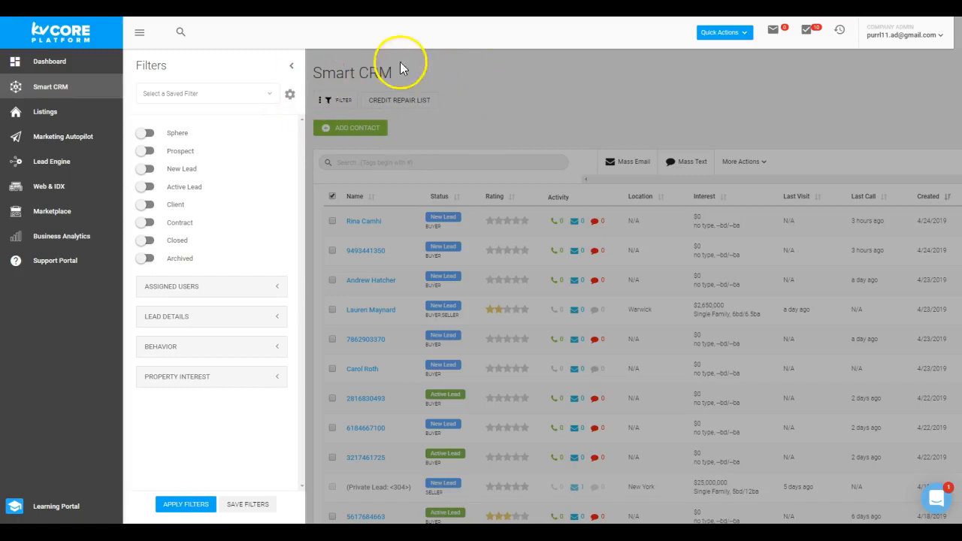
pyautogui.moveTo(213, 142)
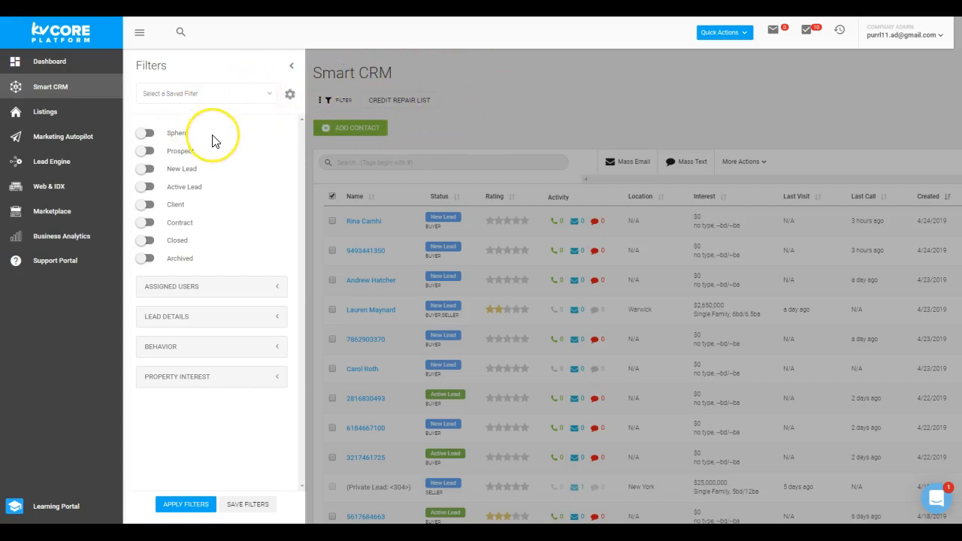
pyautogui.moveTo(188, 126)
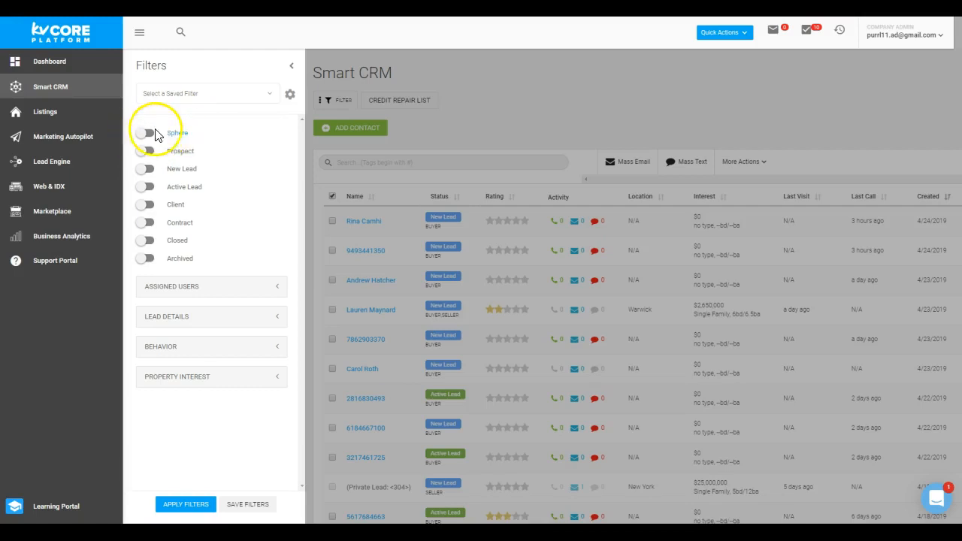
pyautogui.moveTo(203, 143)
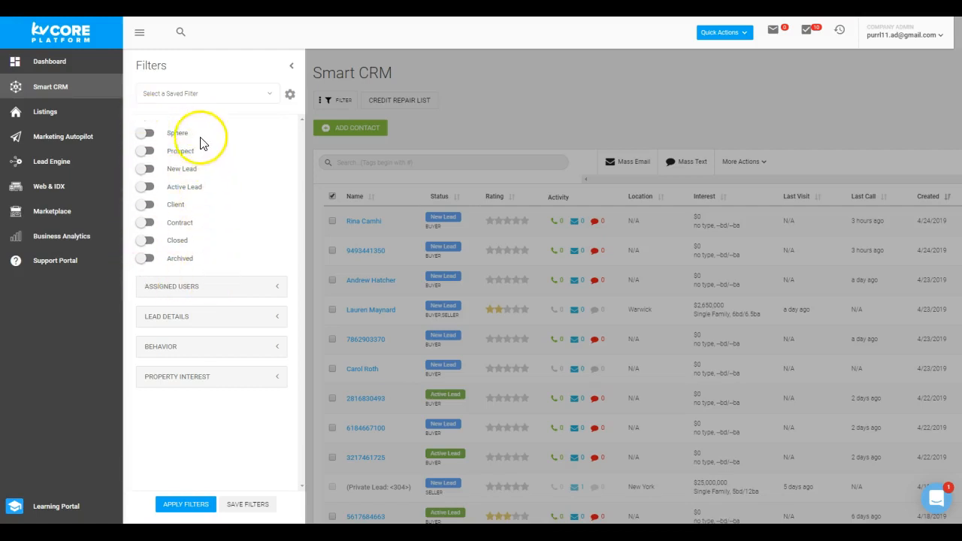
pyautogui.click(146, 168)
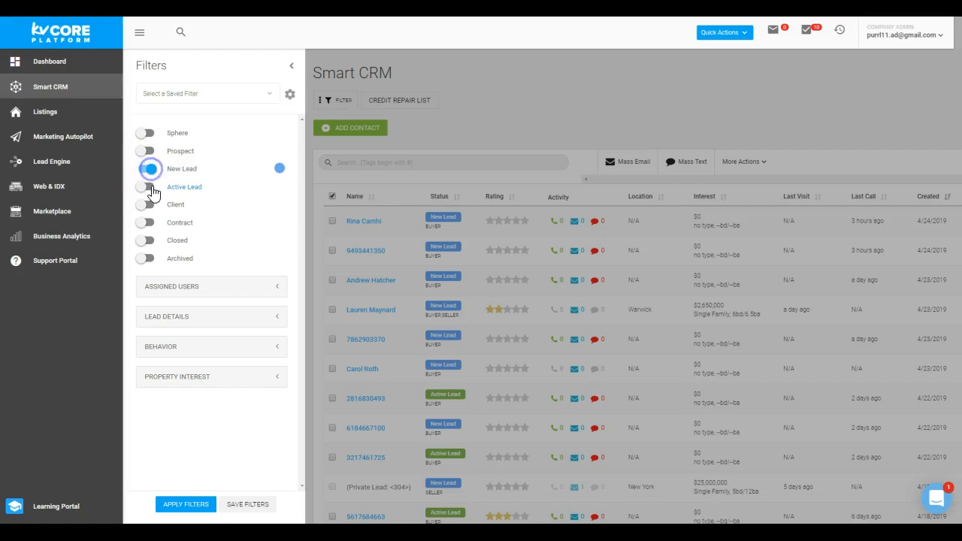
pyautogui.click(146, 186)
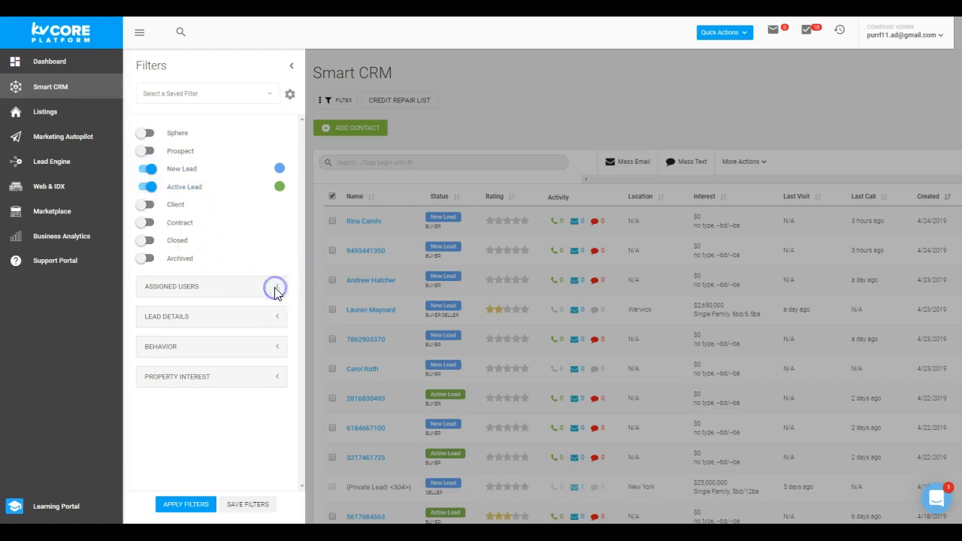
# Step: Review the Assigned Users options (Agent, Lender, Contact Owner) and collapse the group
pyautogui.click(276, 286)
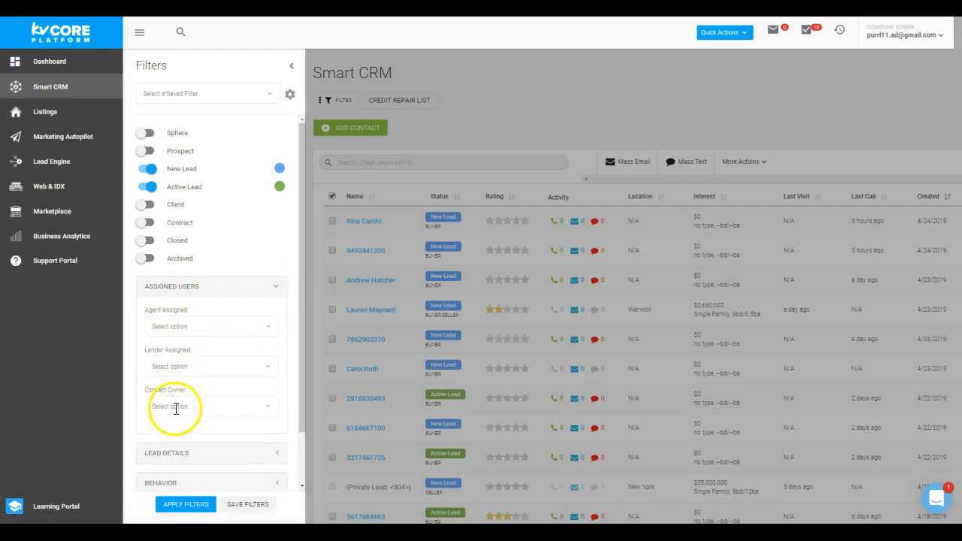
pyautogui.moveTo(294, 370)
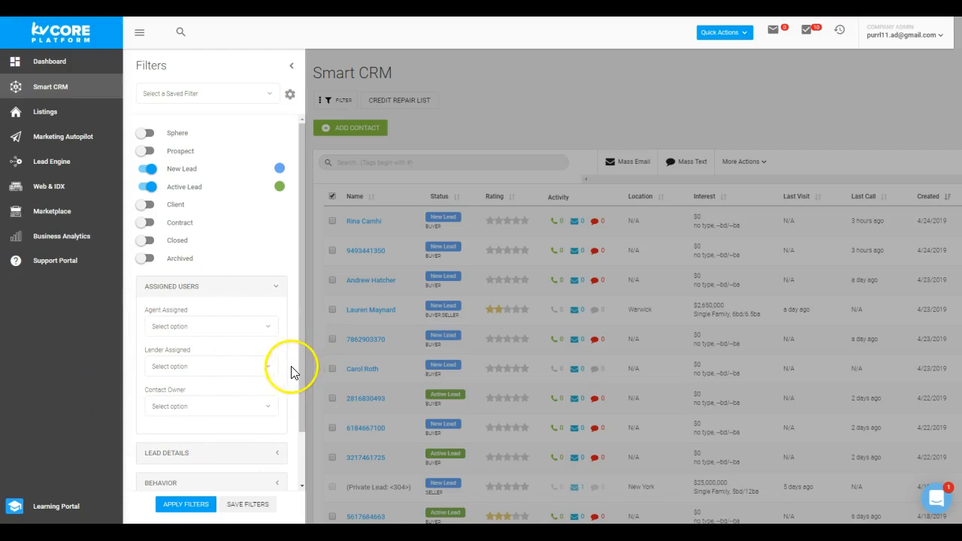
pyautogui.scroll(-3)
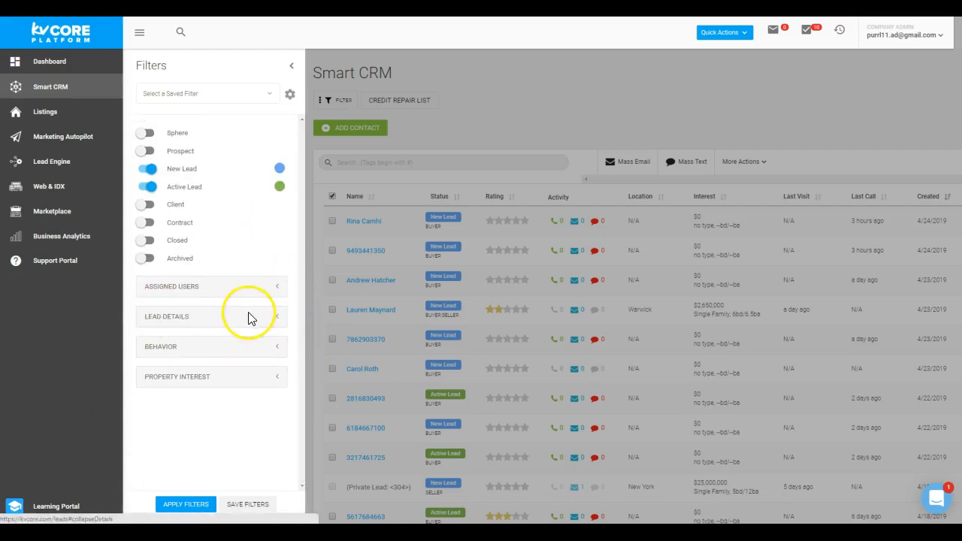
# Step: Under Lead Details, limit the filter to the Buyer lead type and review the lead sources
pyautogui.click(167, 316)
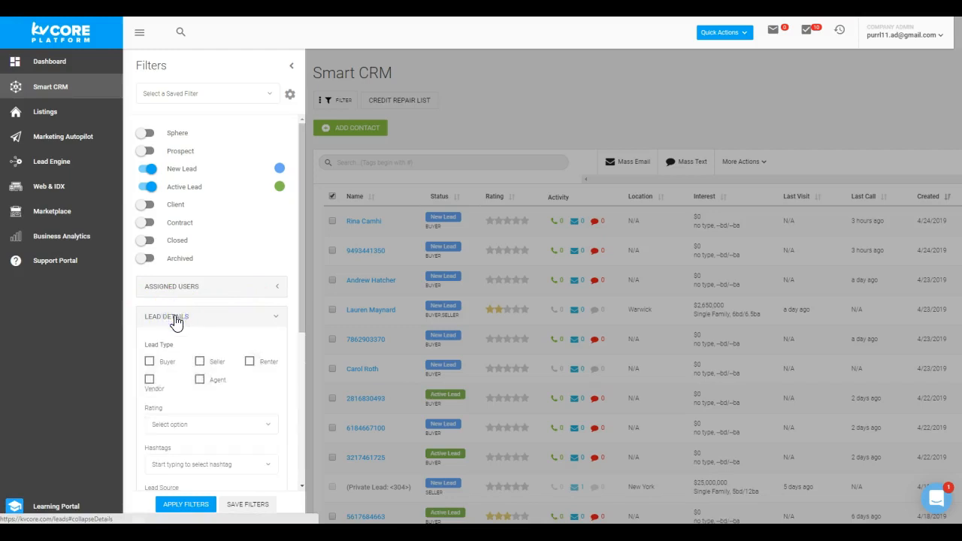
pyautogui.scroll(-3)
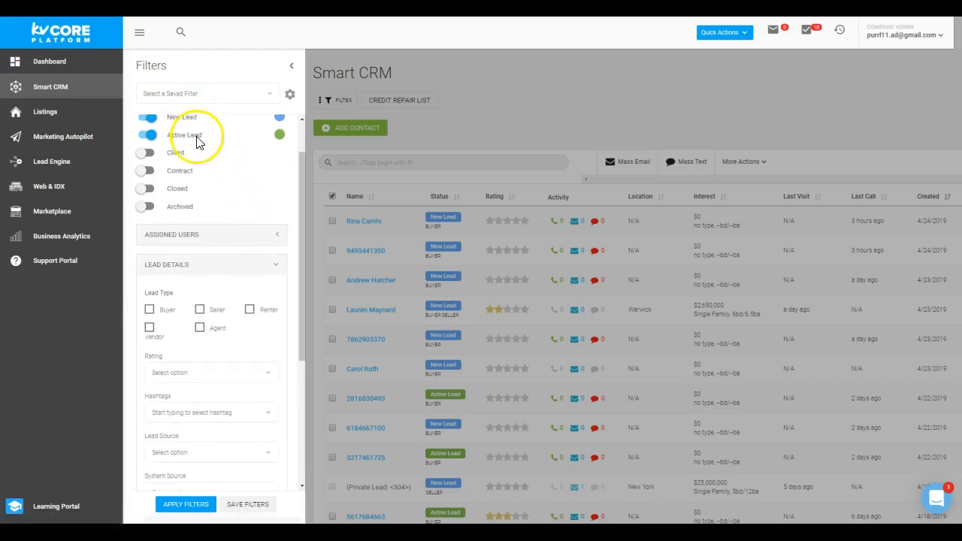
pyautogui.click(149, 309)
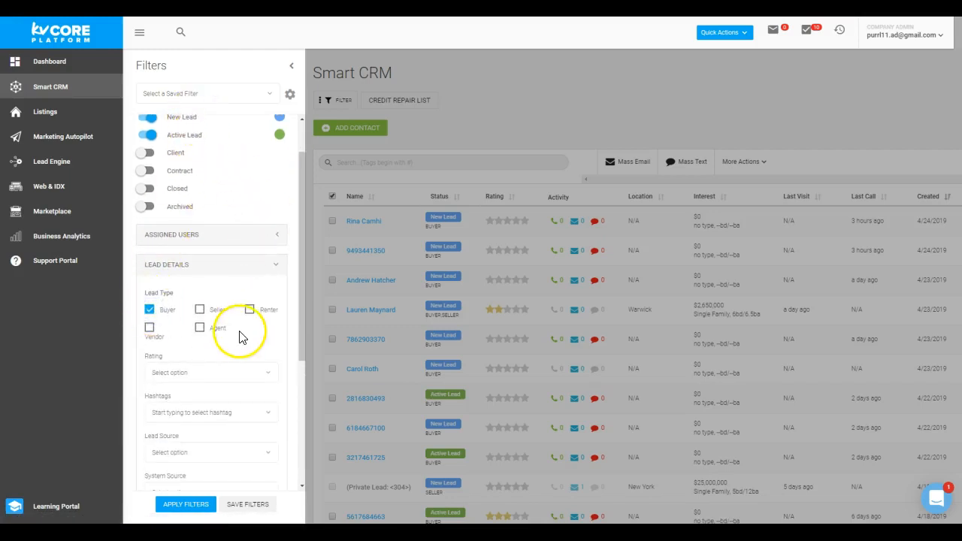
pyautogui.moveTo(201, 347)
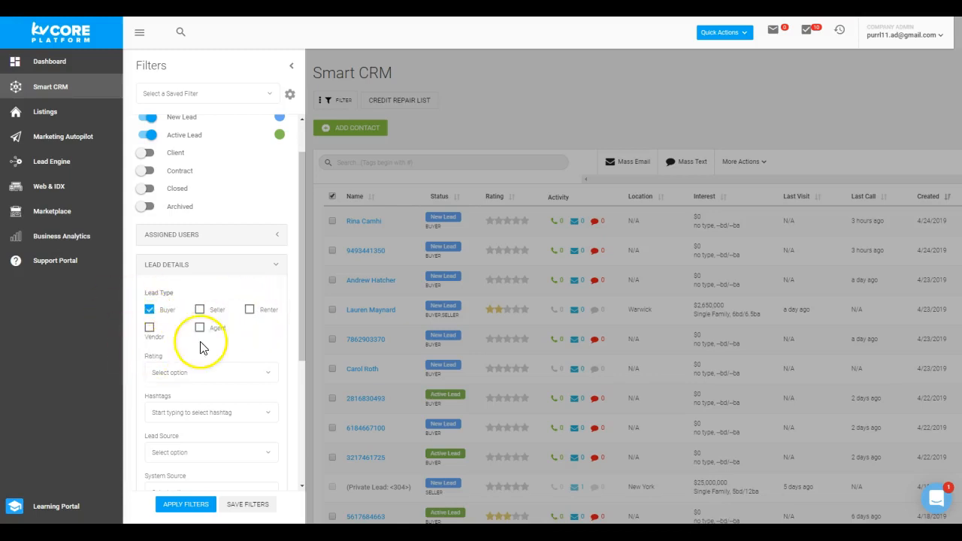
pyautogui.moveTo(261, 378)
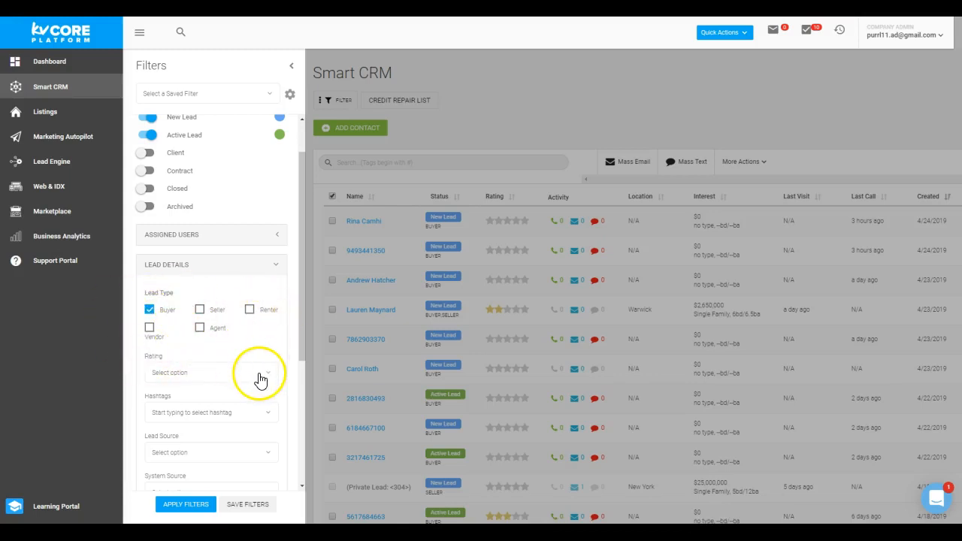
pyautogui.click(211, 373)
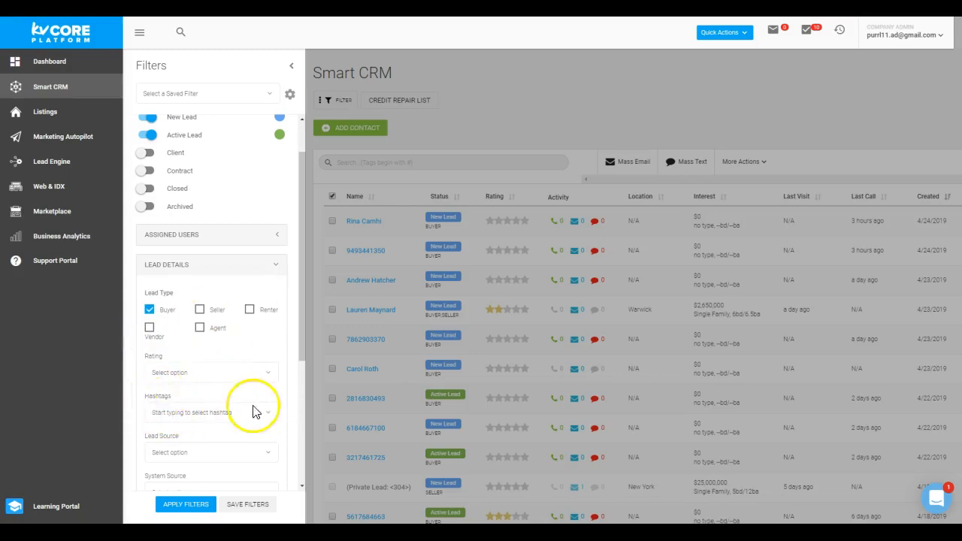
pyautogui.scroll(-3)
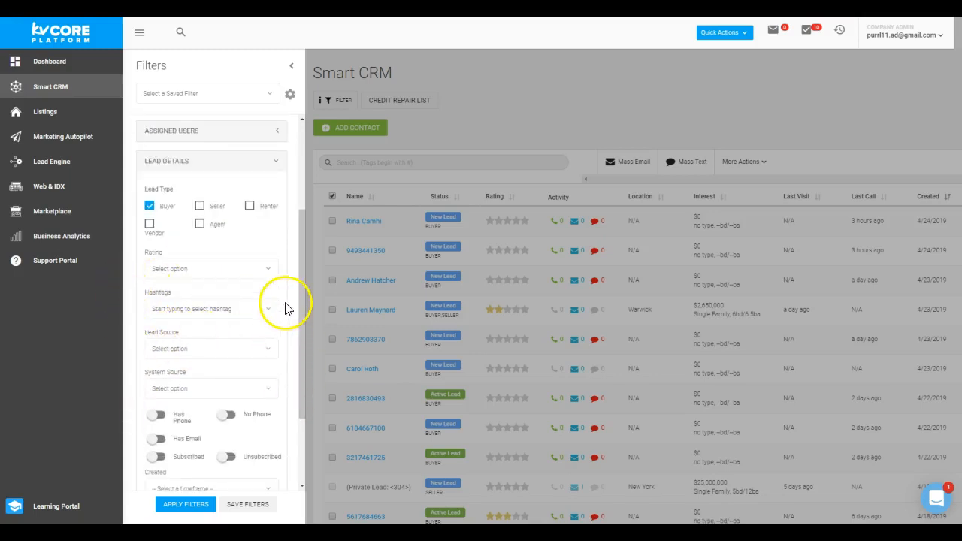
pyautogui.moveTo(193, 335)
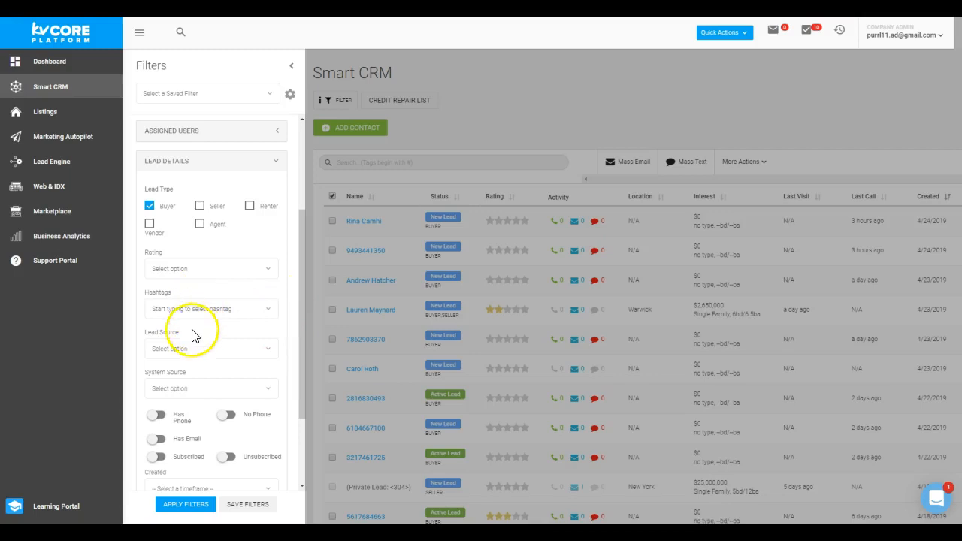
pyautogui.click(211, 349)
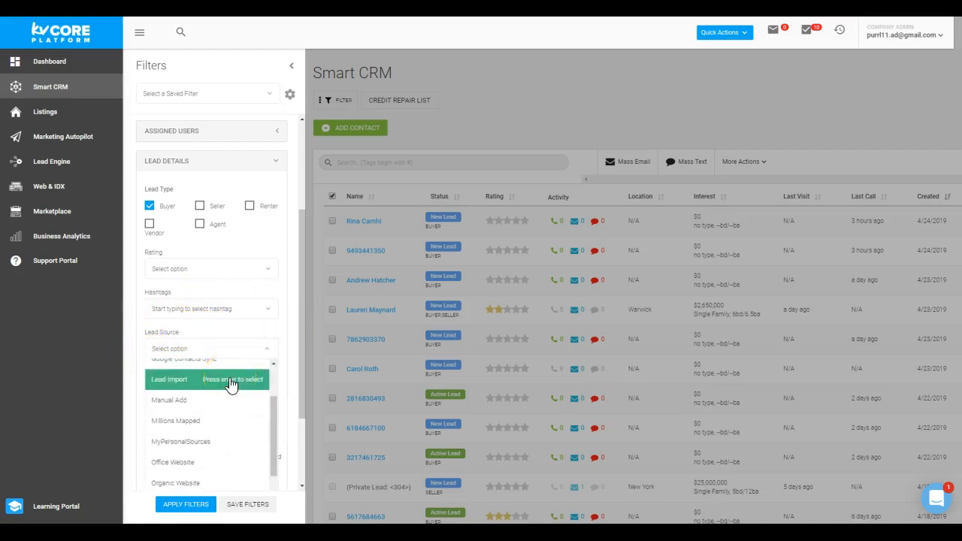
pyautogui.moveTo(208, 421)
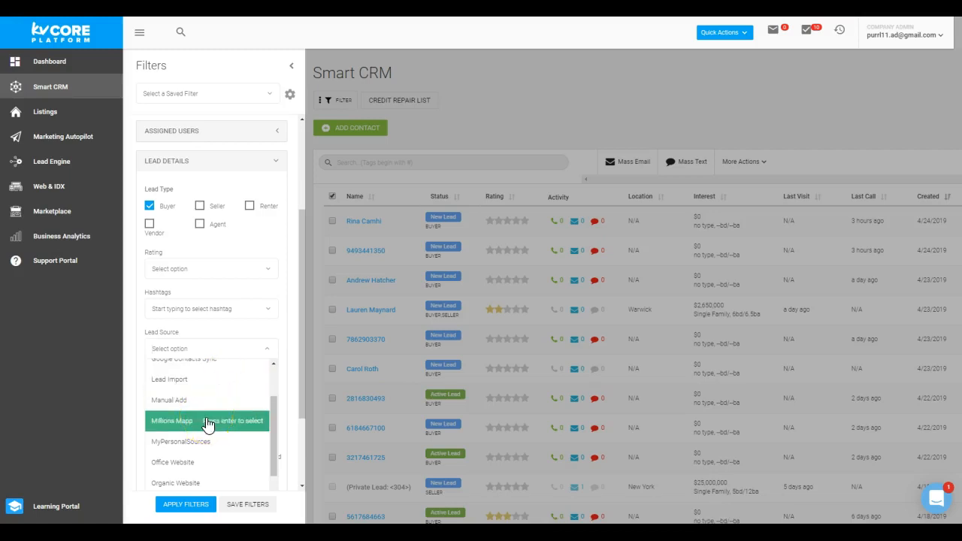
pyautogui.moveTo(204, 463)
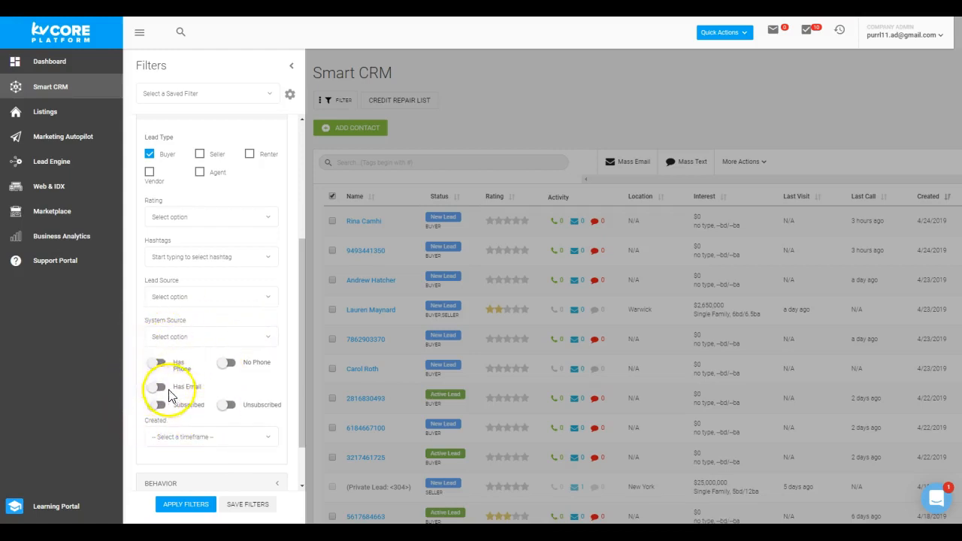
# Step: Require leads to have a phone number and set Created to Last 7 Days
pyautogui.click(158, 363)
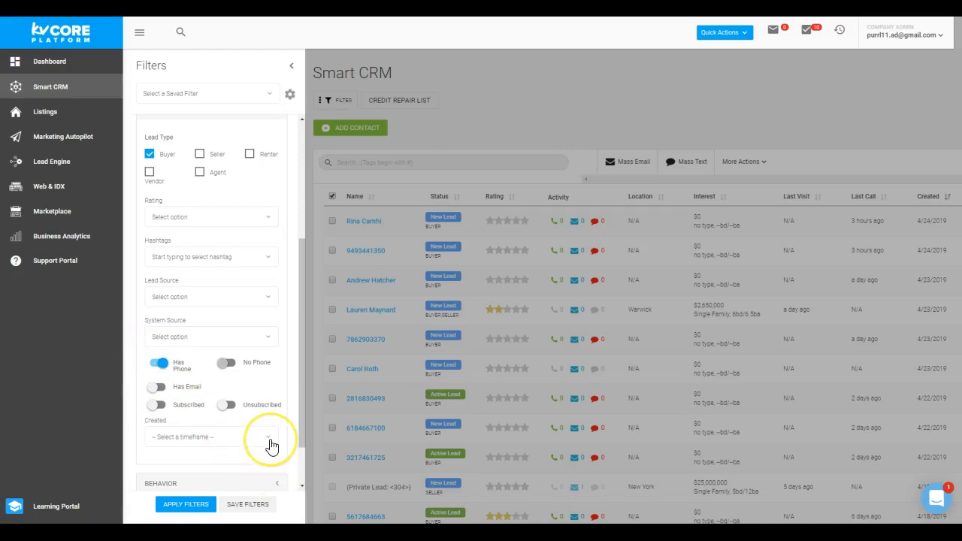
pyautogui.click(269, 436)
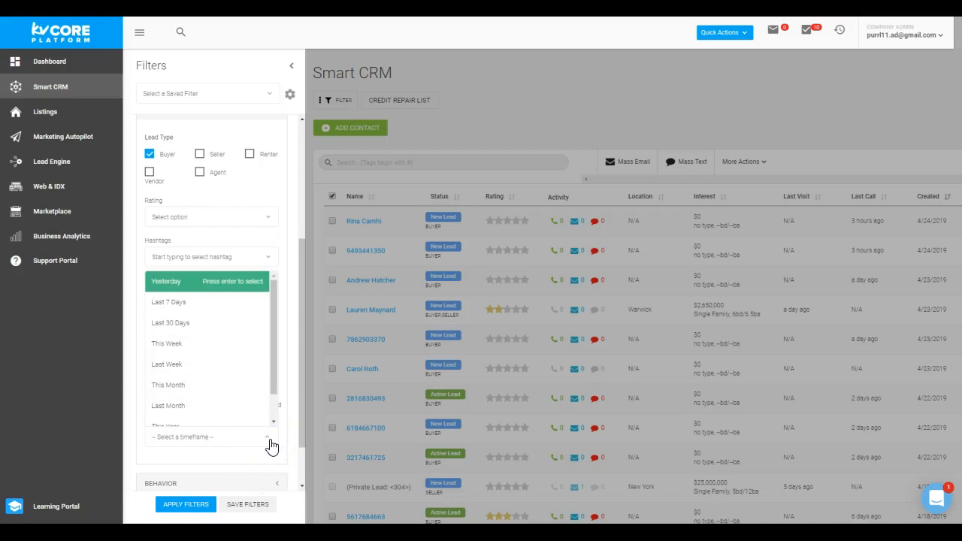
pyautogui.moveTo(259, 424)
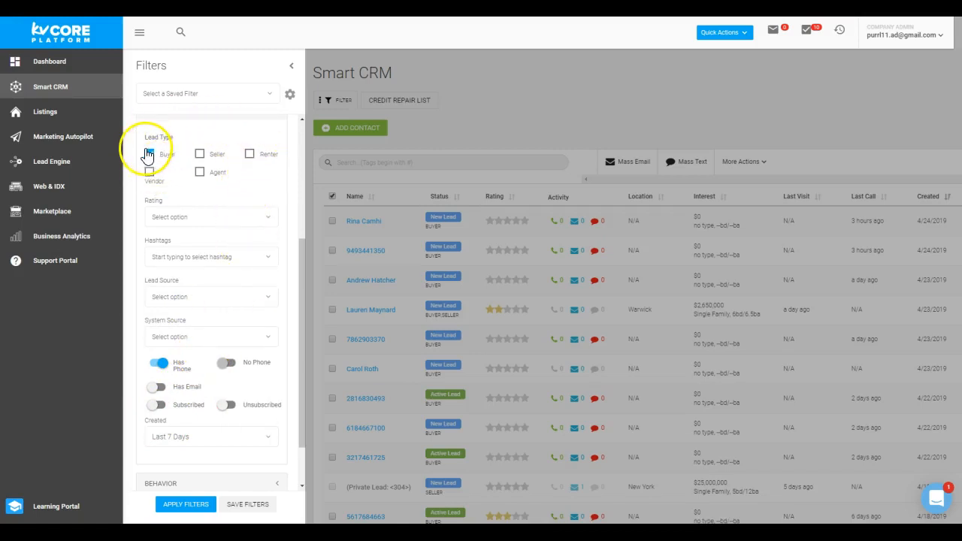
pyautogui.click(149, 154)
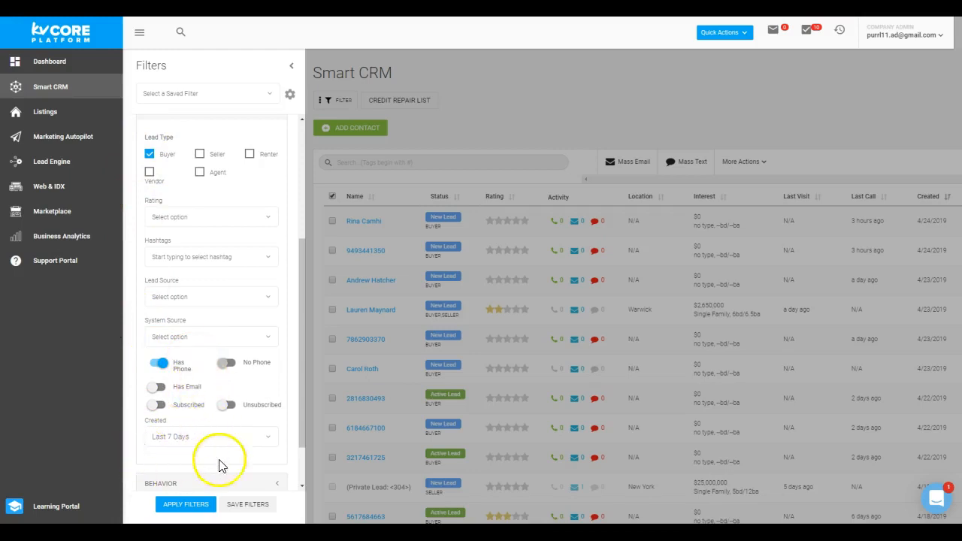
pyautogui.click(210, 436)
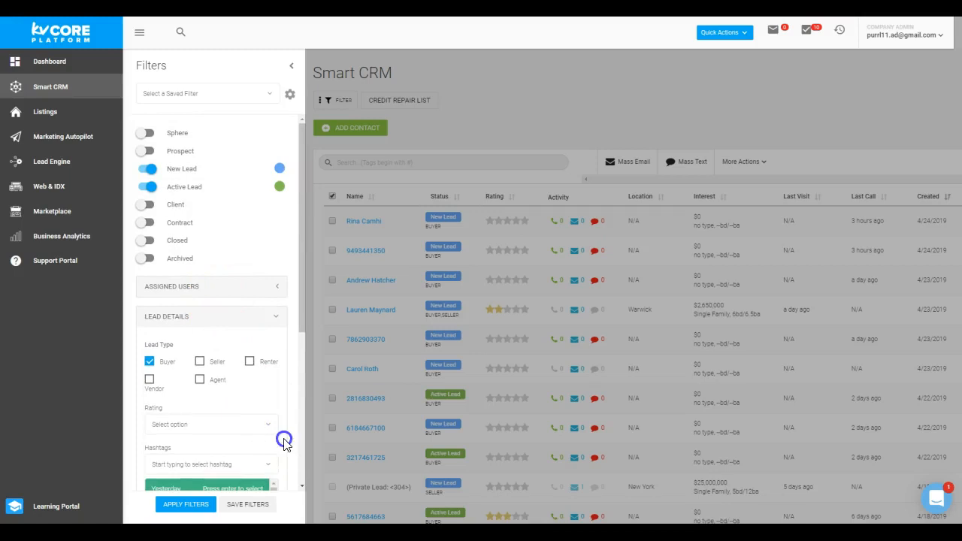
pyautogui.scroll(-3)
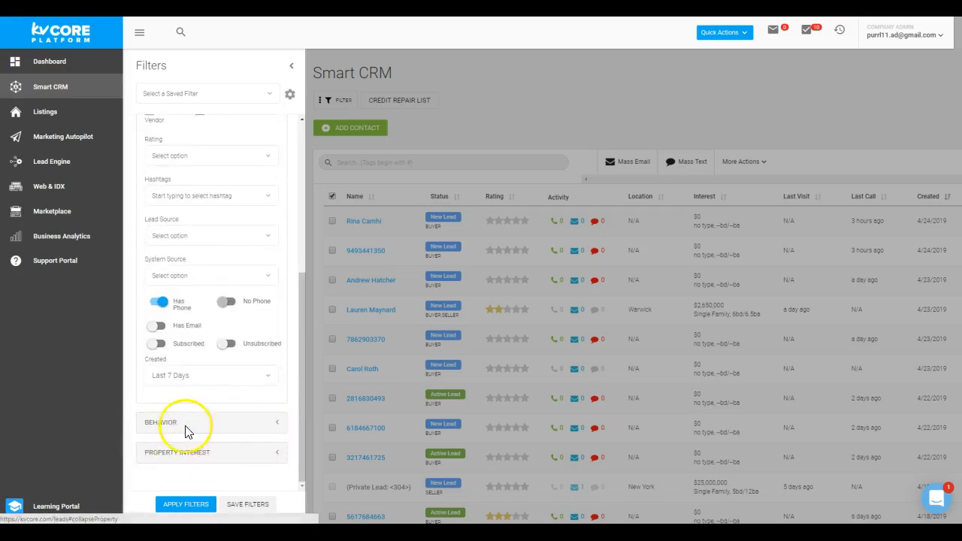
pyautogui.moveTo(271, 427)
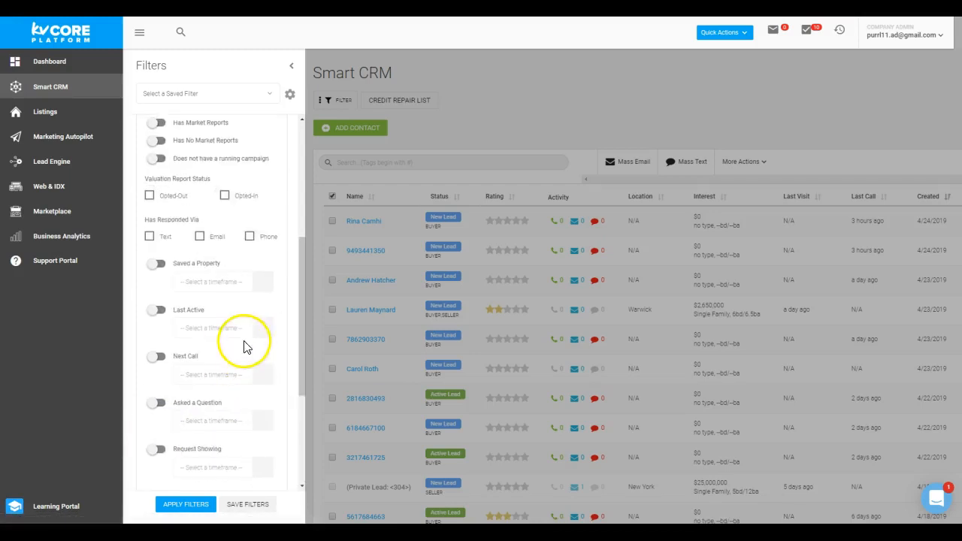
# Step: Switch on the Last Active behaviour filter and choose a timeframe for it
pyautogui.scroll(3)
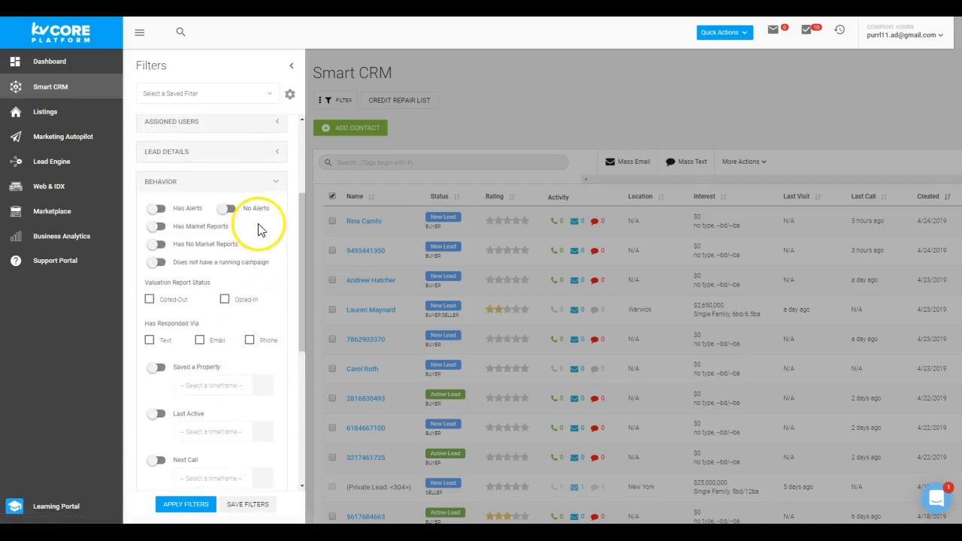
pyautogui.moveTo(250, 199)
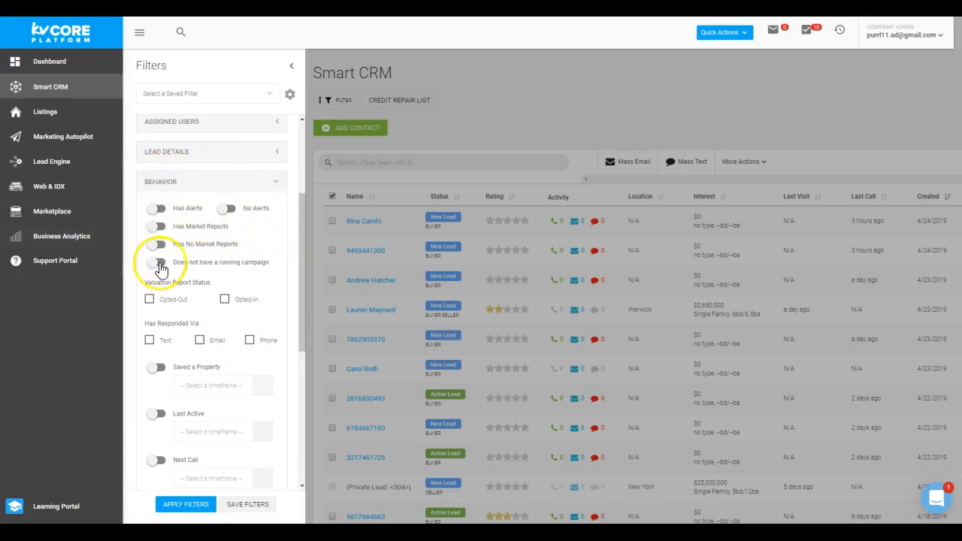
pyautogui.moveTo(247, 258)
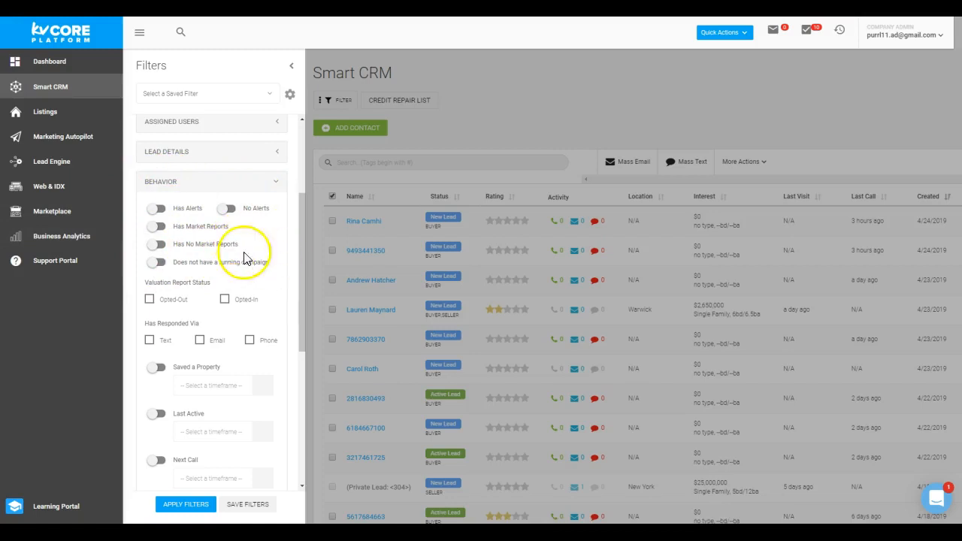
pyautogui.moveTo(242, 280)
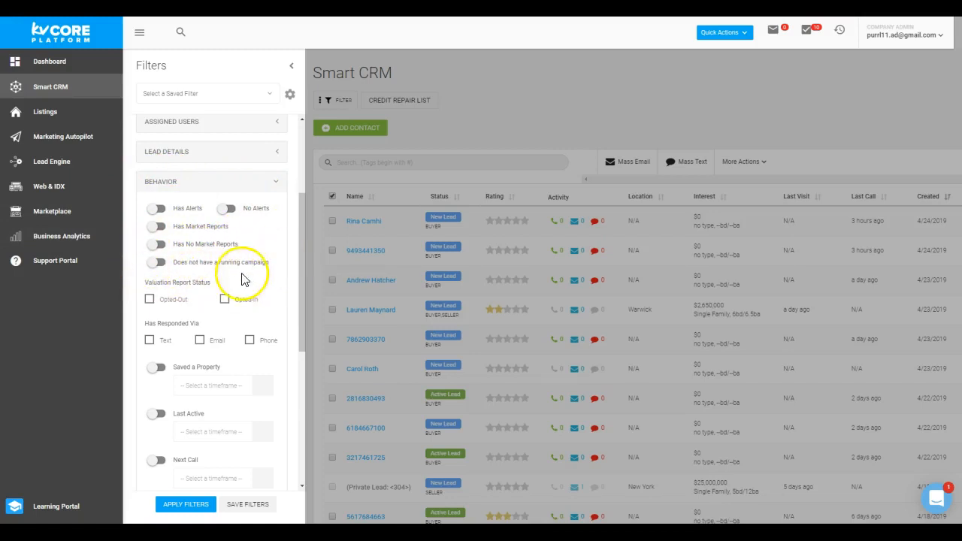
pyautogui.moveTo(192, 322)
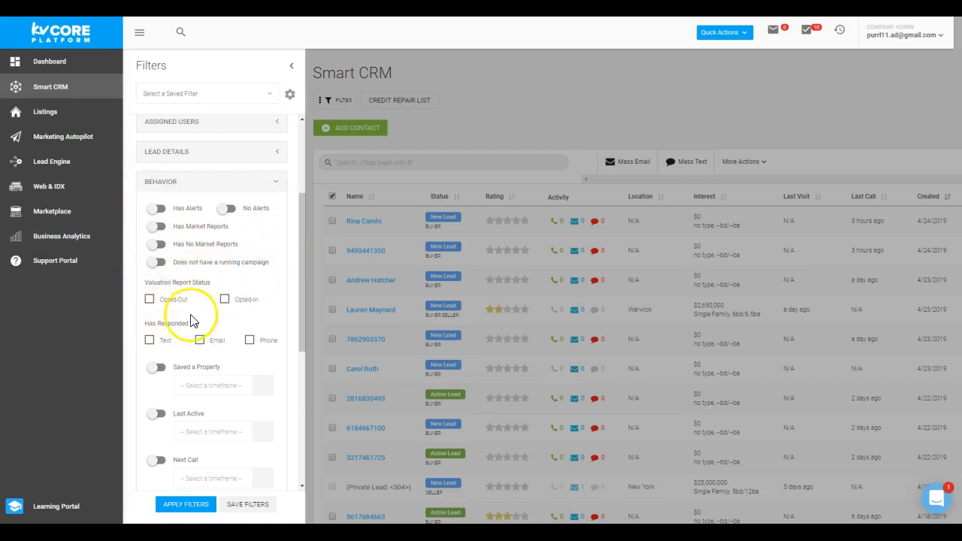
pyautogui.moveTo(138, 292)
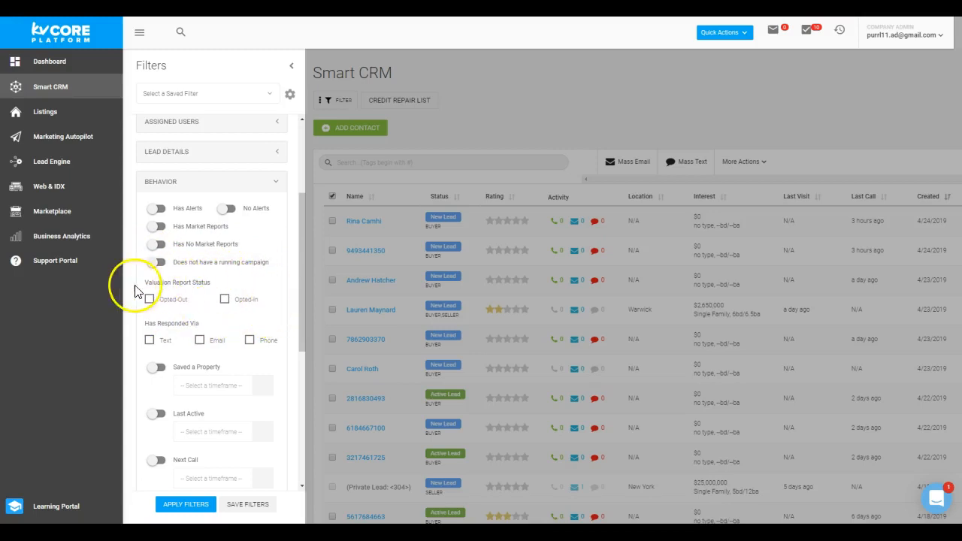
pyautogui.moveTo(202, 293)
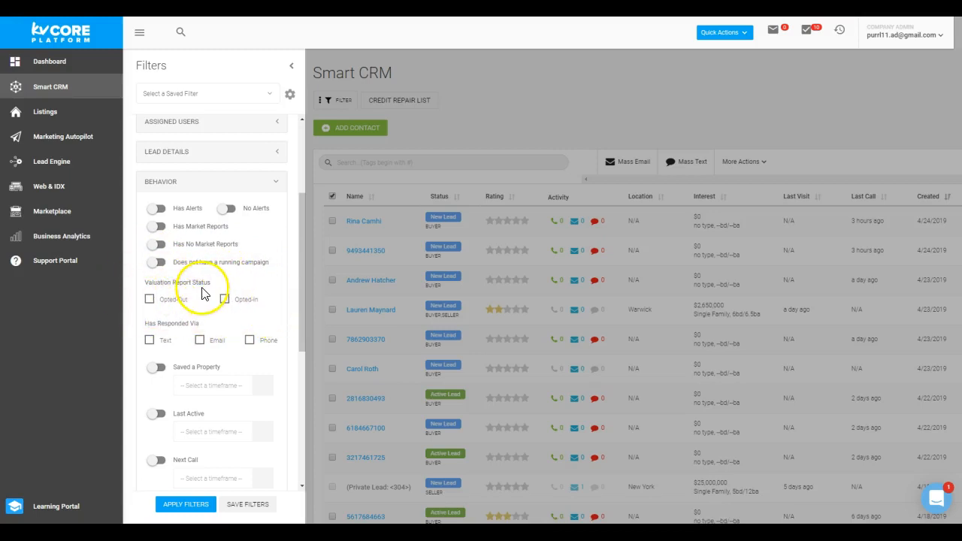
pyautogui.moveTo(184, 323)
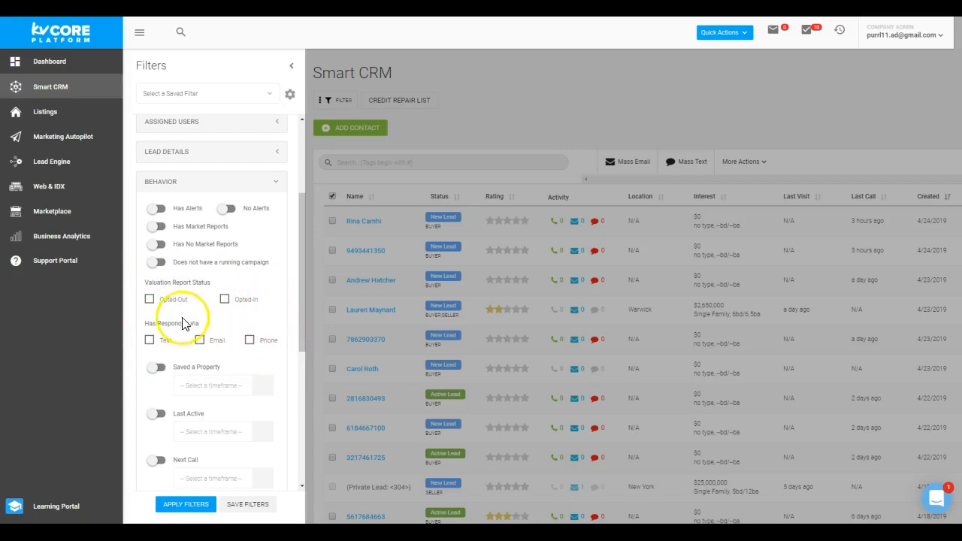
pyautogui.moveTo(132, 418)
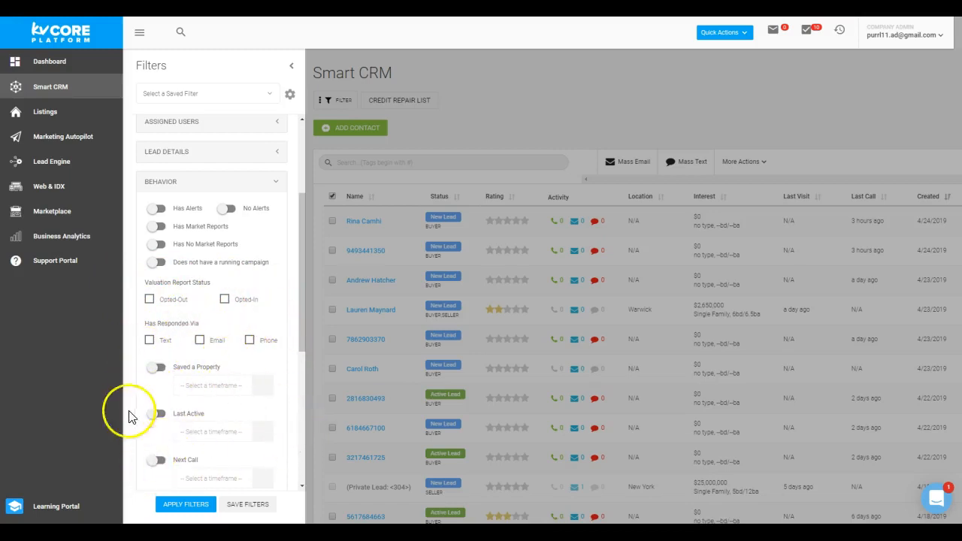
pyautogui.click(156, 415)
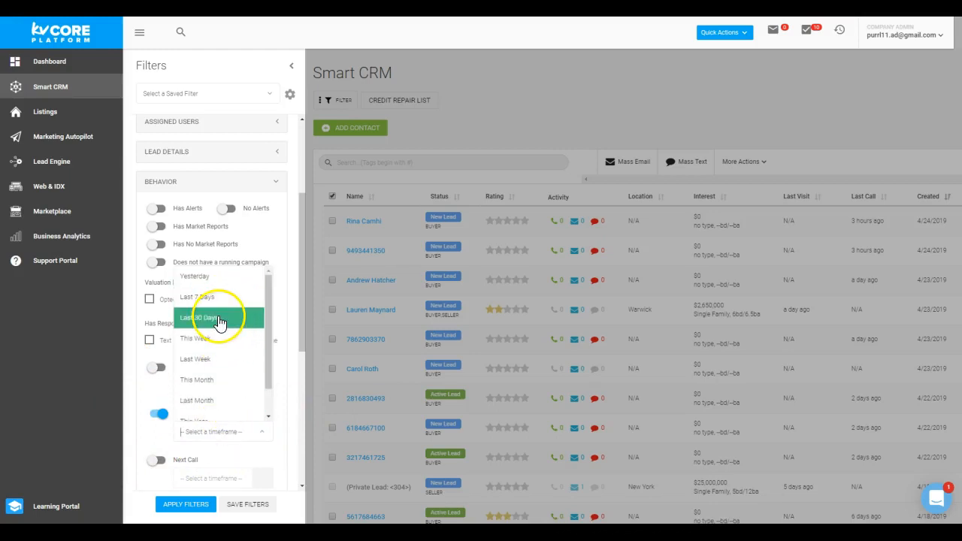
pyautogui.click(218, 315)
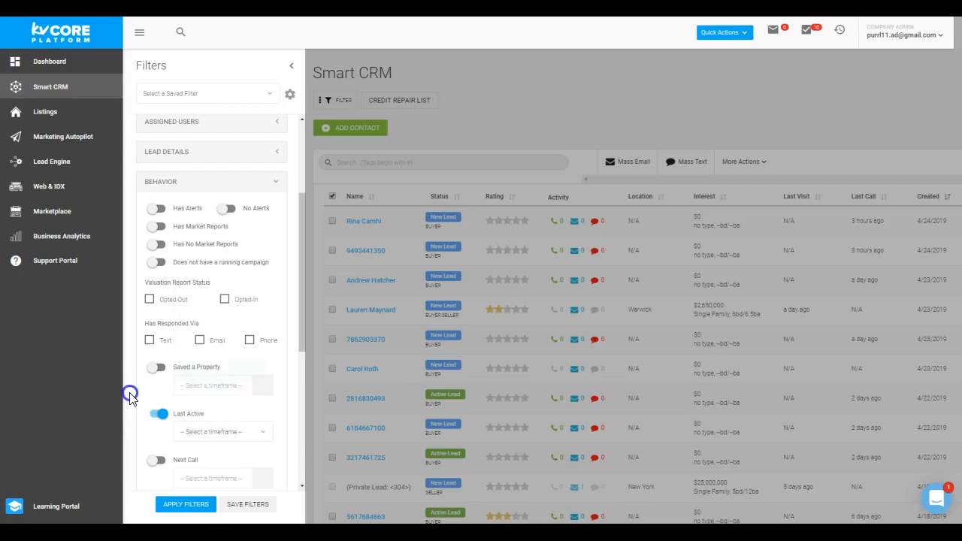
pyautogui.scroll(-3)
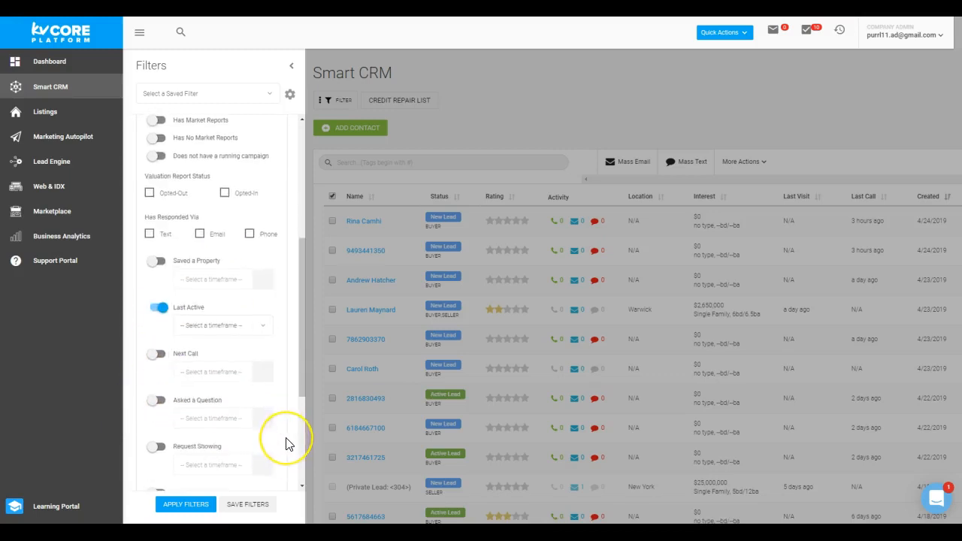
pyautogui.scroll(-3)
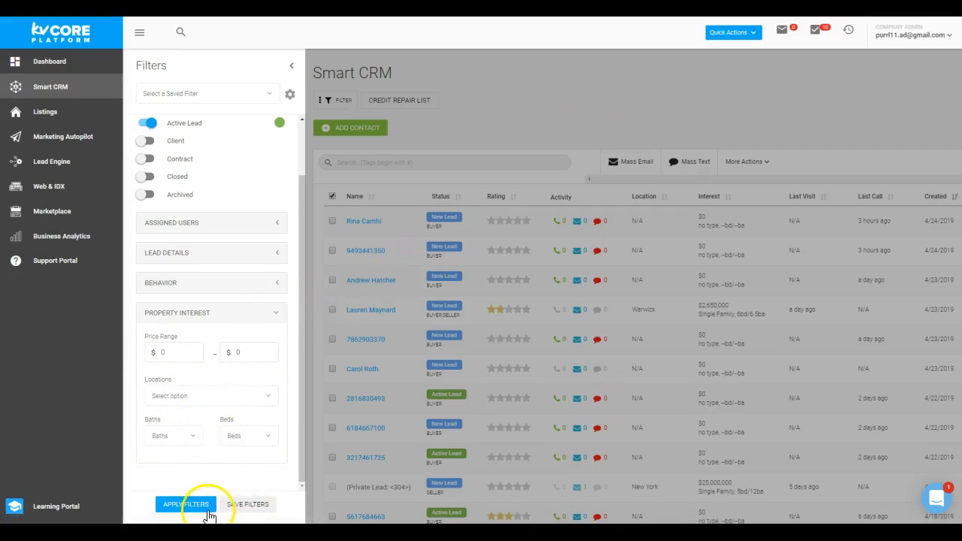
pyautogui.moveTo(270, 167)
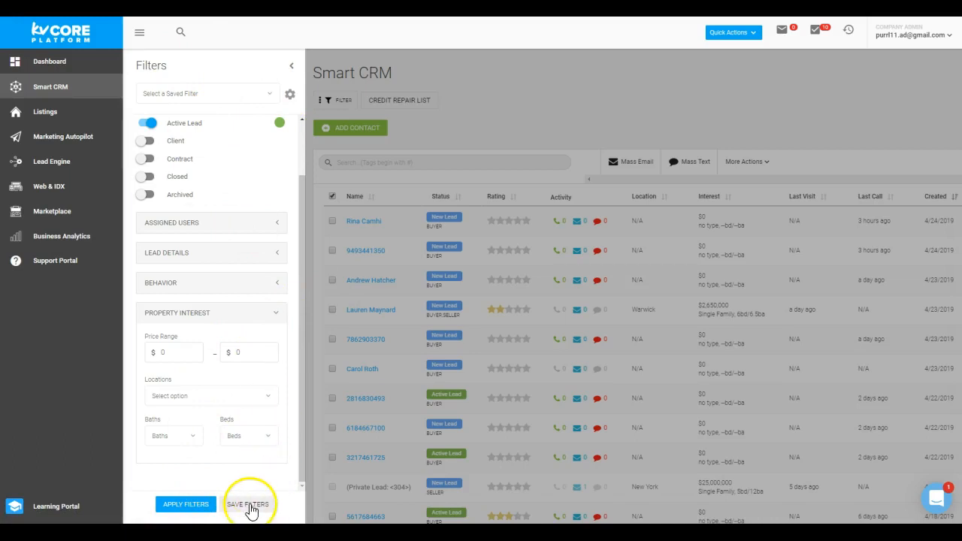
# Step: Save the filter as 'Annalisa's Example Filter' and close the panel, leaving 9 of 179 leads
pyautogui.click(249, 503)
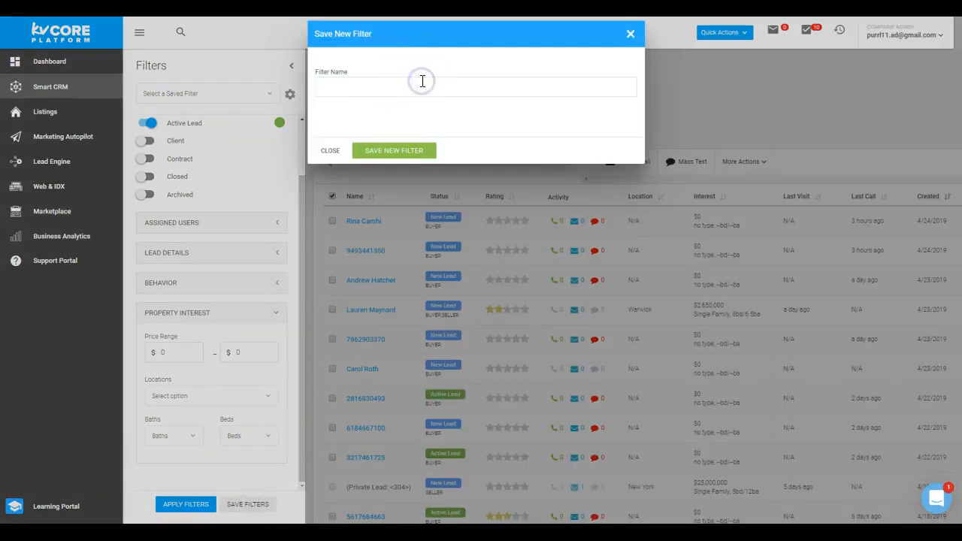
pyautogui.write("Annalisa's")
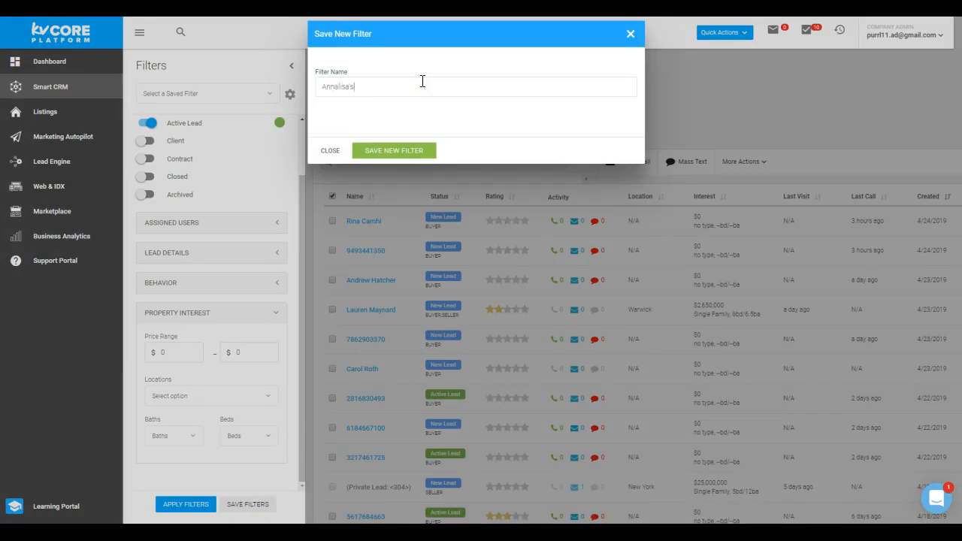
pyautogui.write('Example Filter')
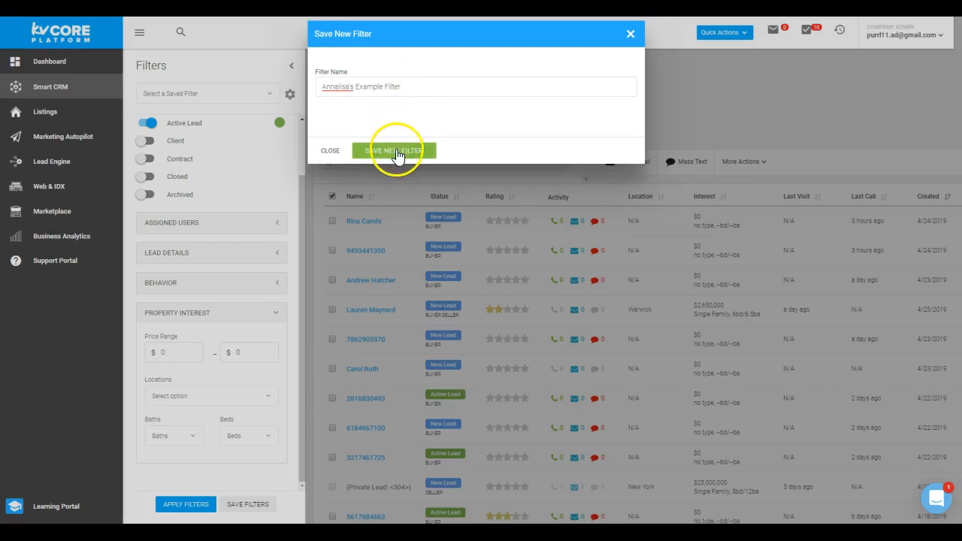
pyautogui.click(394, 150)
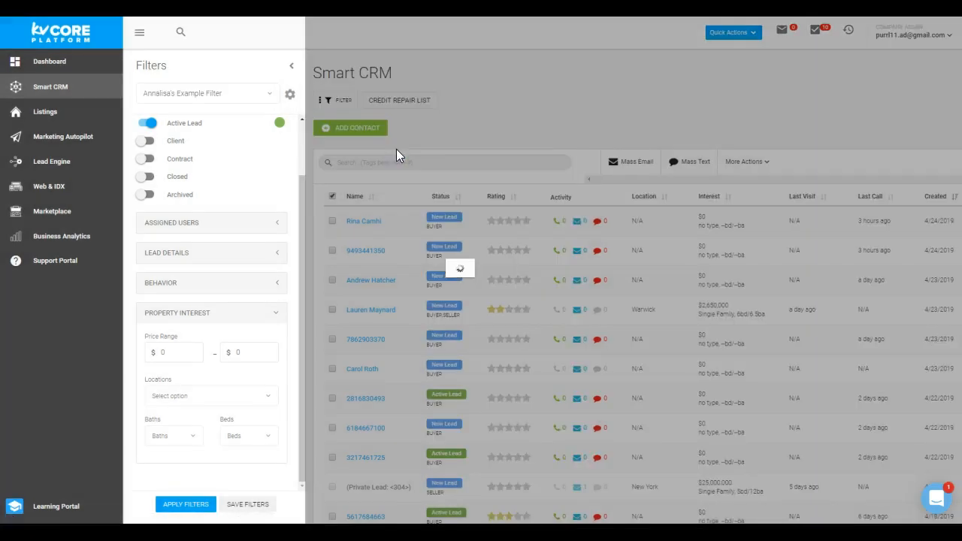
pyautogui.click(187, 504)
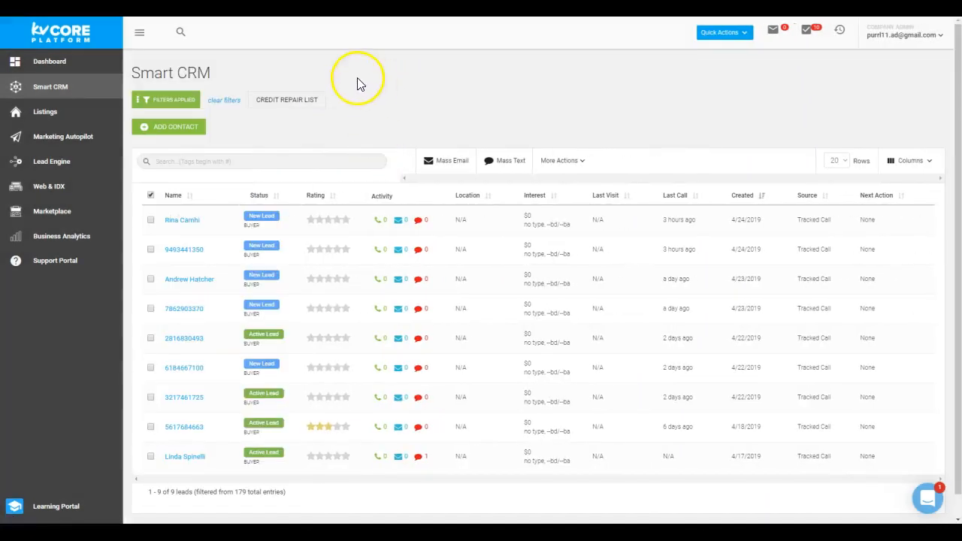
pyautogui.moveTo(249, 105)
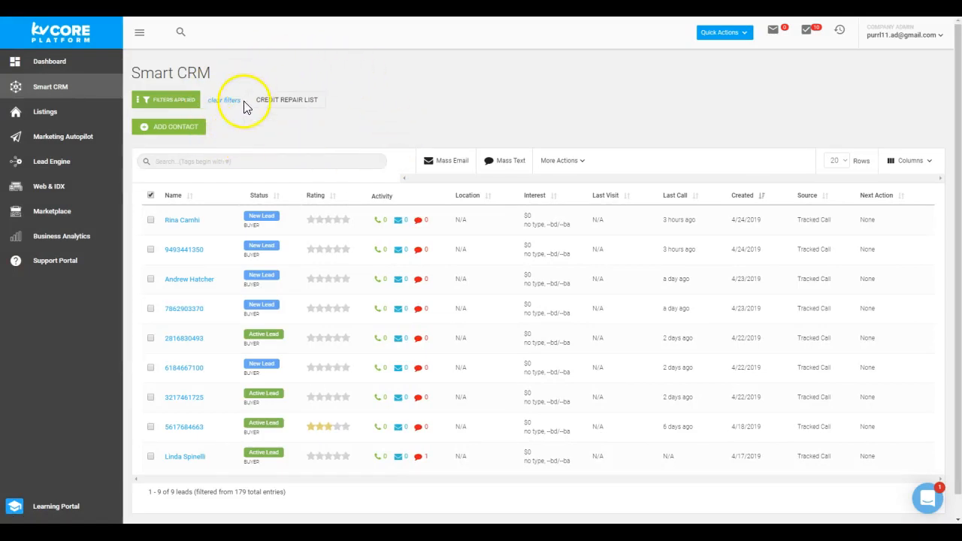
pyautogui.moveTo(292, 77)
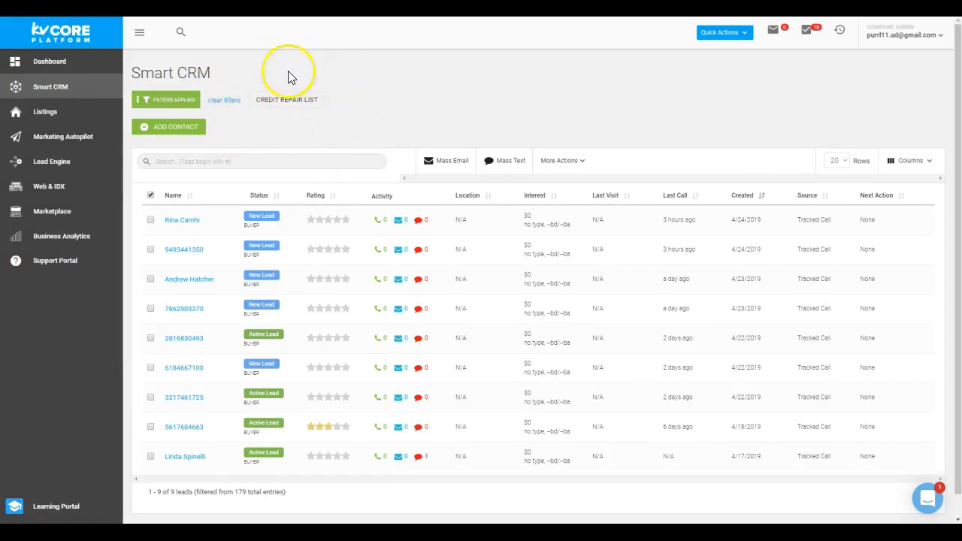
pyautogui.moveTo(211, 149)
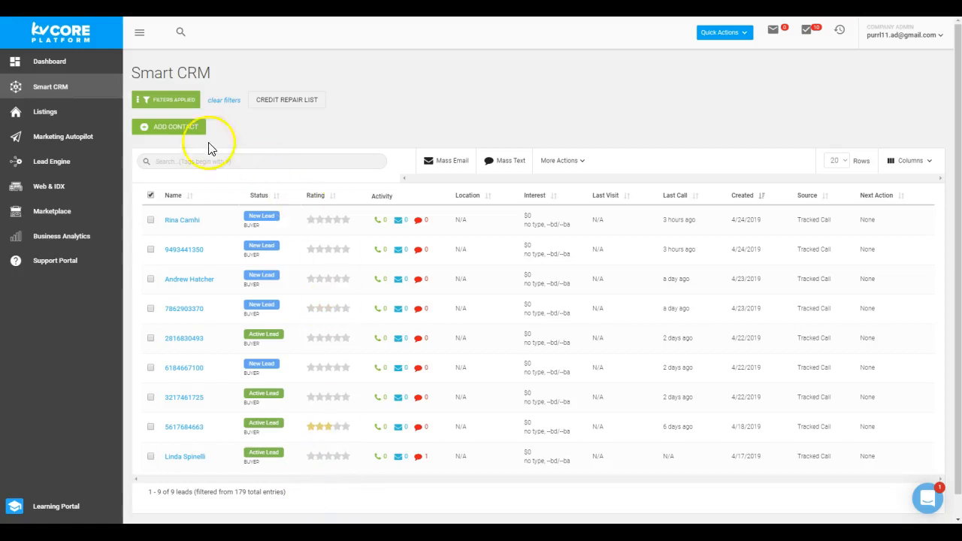
pyautogui.moveTo(87, 466)
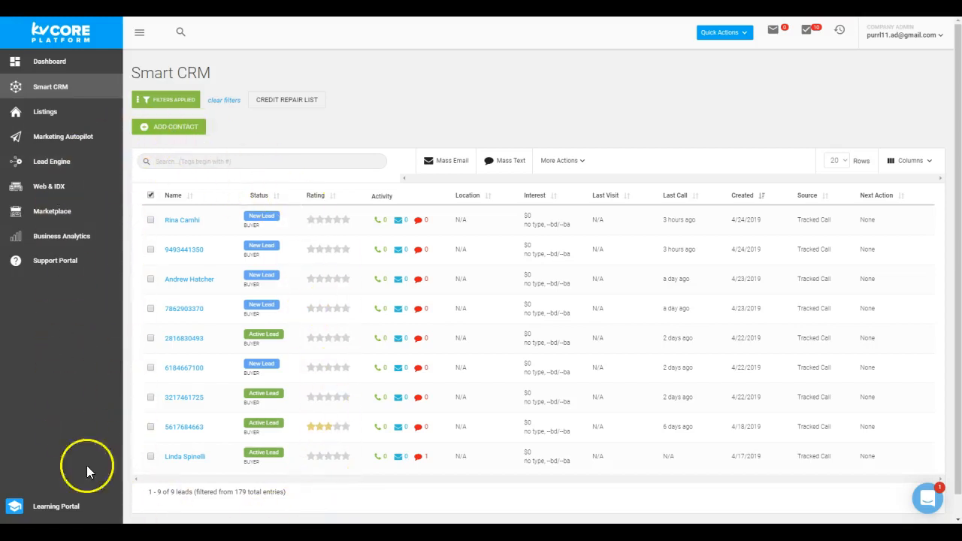
pyautogui.moveTo(223, 99)
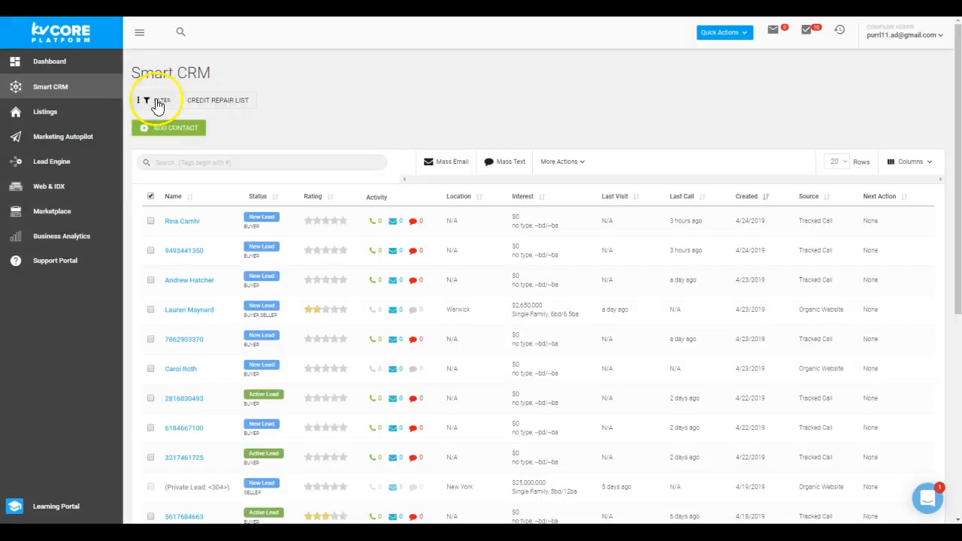
# Step: Go to Manage Saved Filters via the gear icon in the Filters panel
pyautogui.click(153, 100)
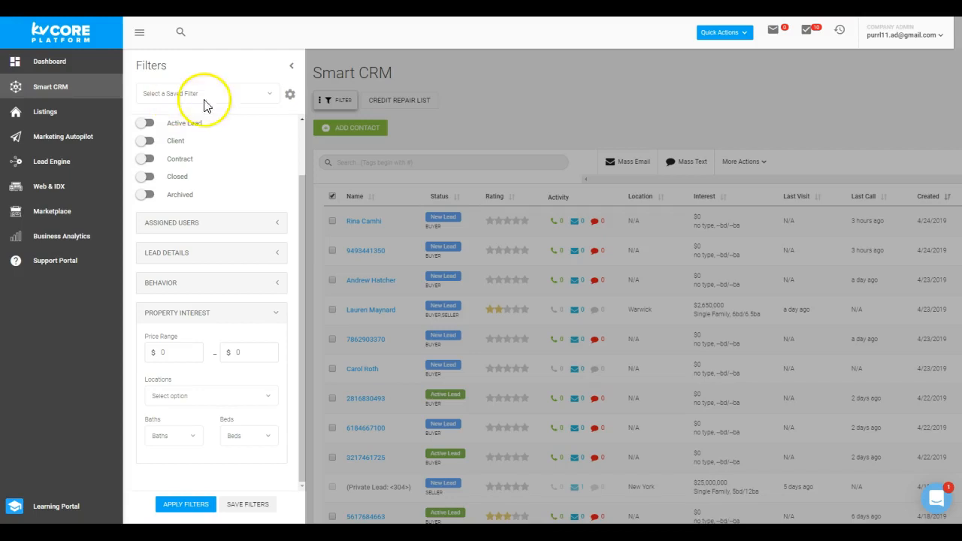
pyautogui.moveTo(290, 93)
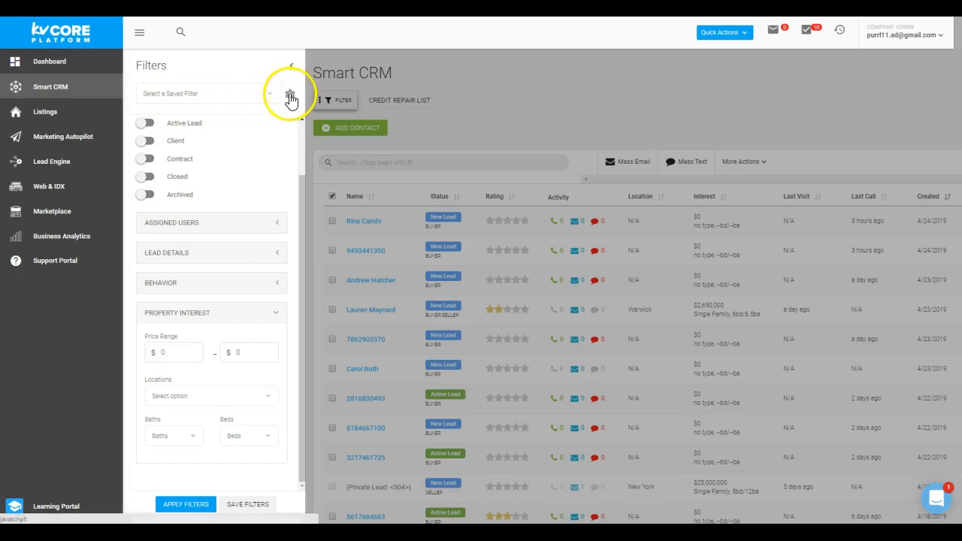
pyautogui.click(290, 99)
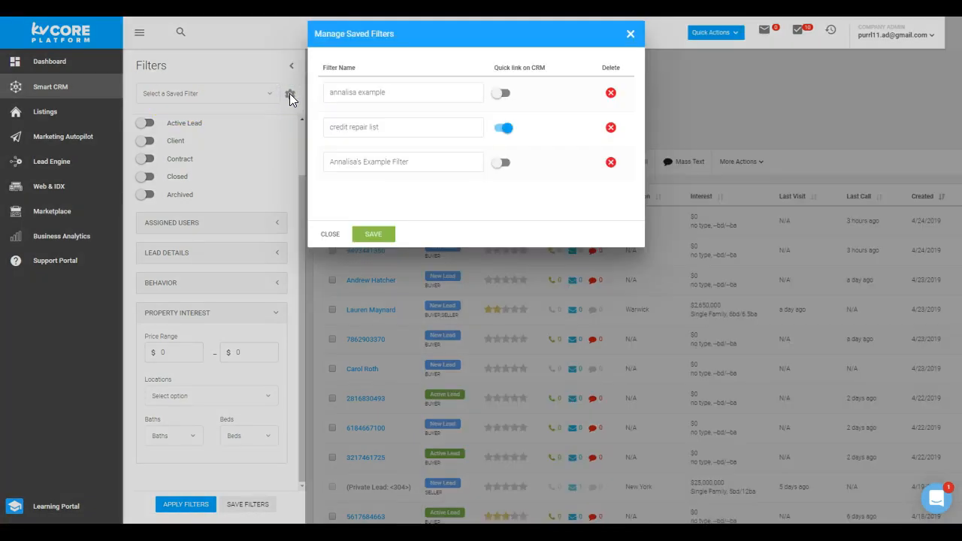
pyautogui.moveTo(328, 180)
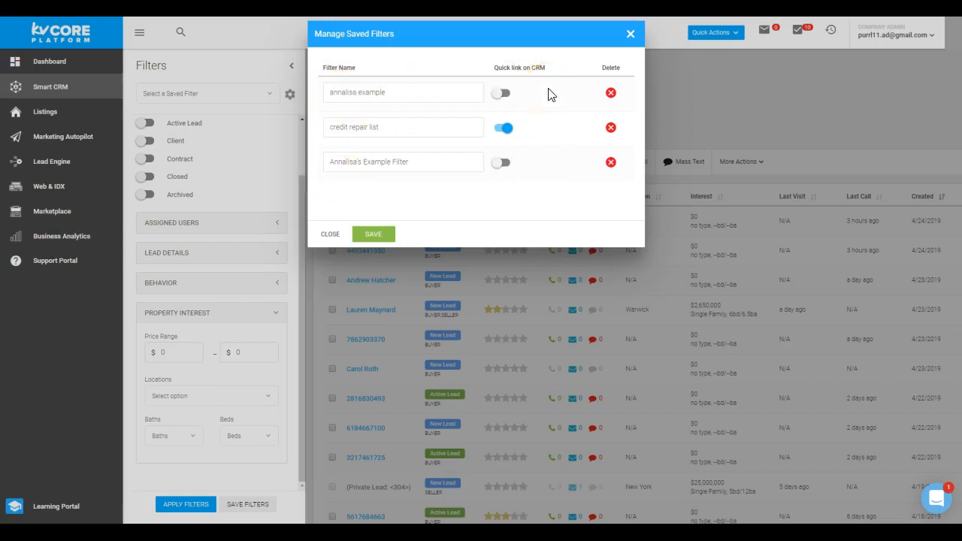
# Step: Enable 'Quick link on CRM' for Annalisa's Example Filter and save, adding its tab beside Credit Repair List
pyautogui.click(500, 93)
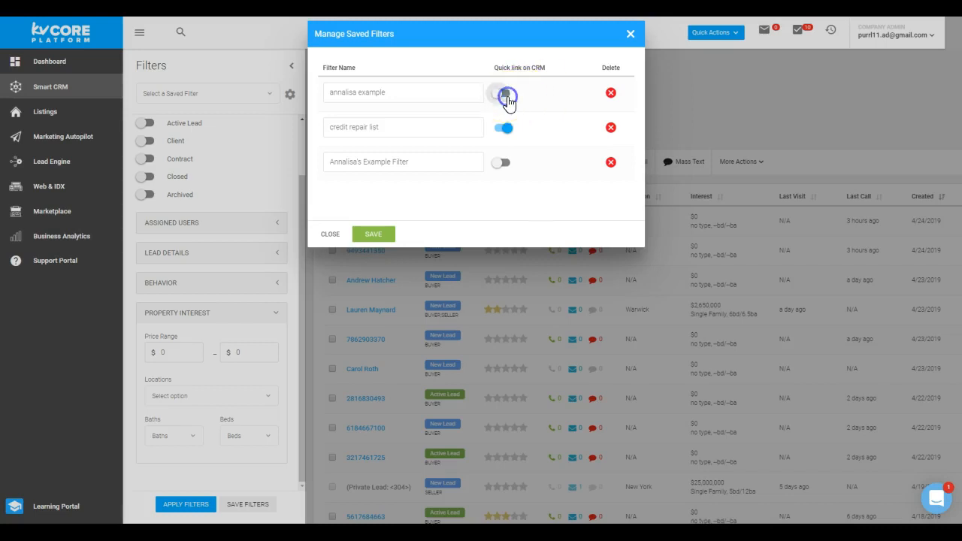
pyautogui.click(502, 93)
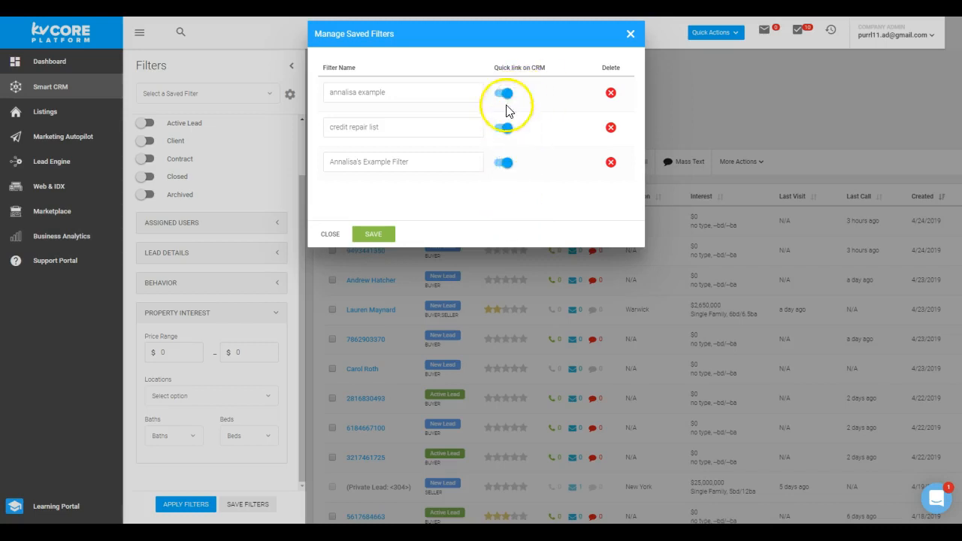
pyautogui.click(501, 94)
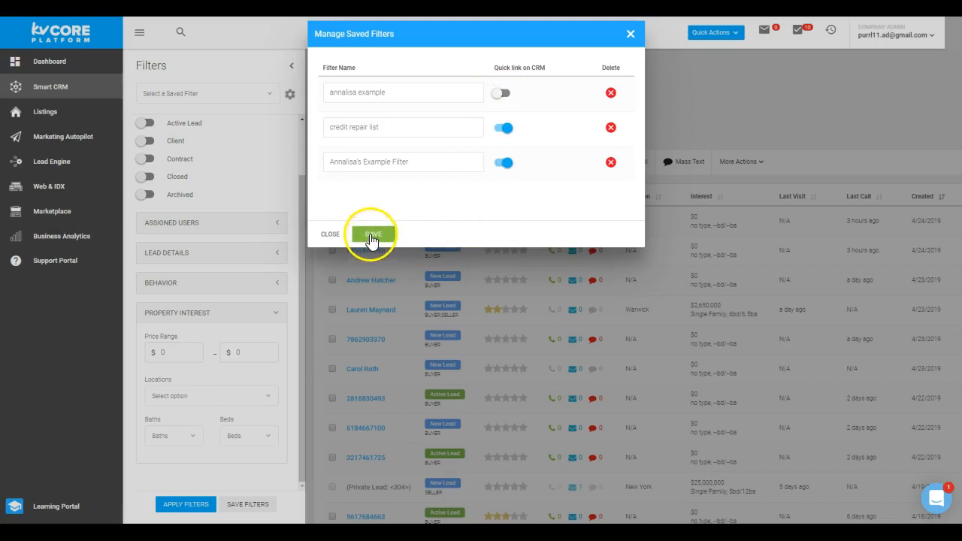
pyautogui.click(373, 235)
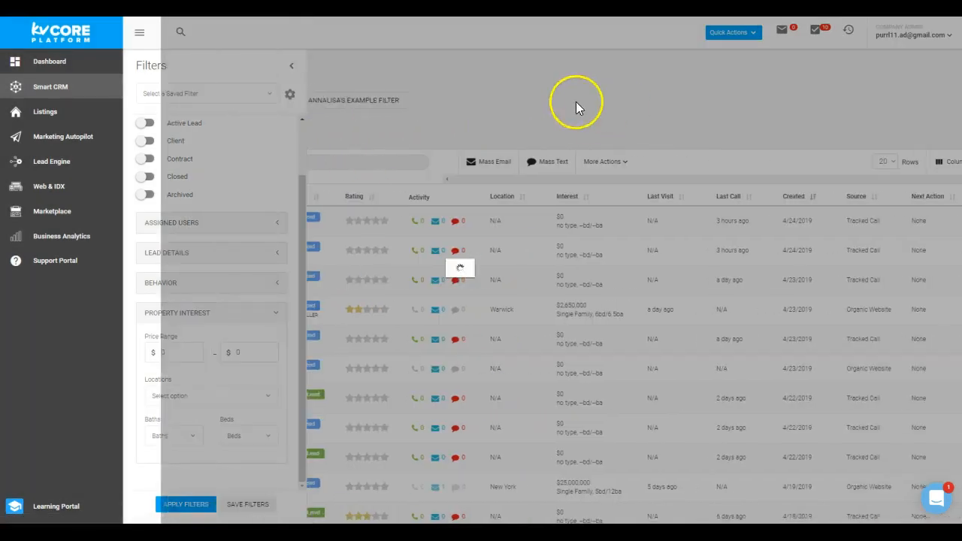
pyautogui.click(291, 66)
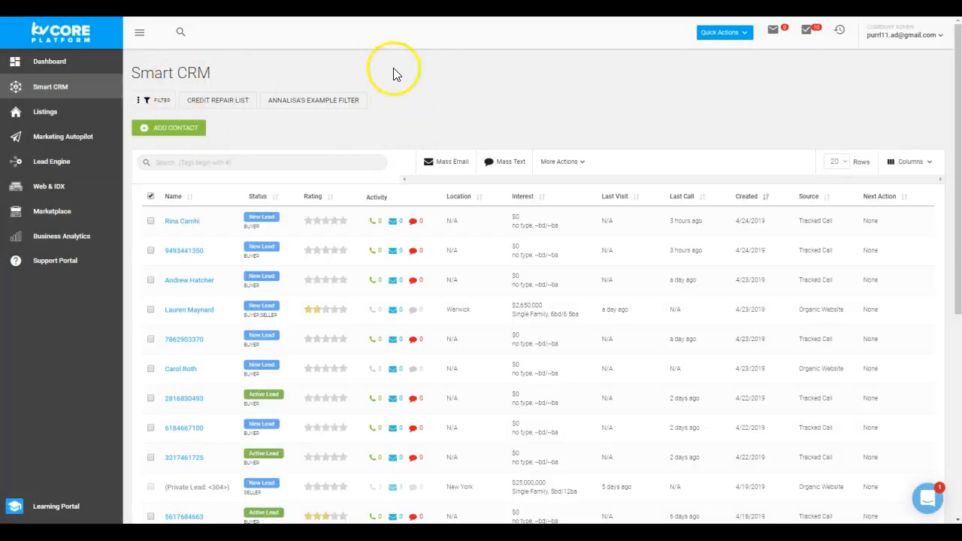
pyautogui.moveTo(439, 123)
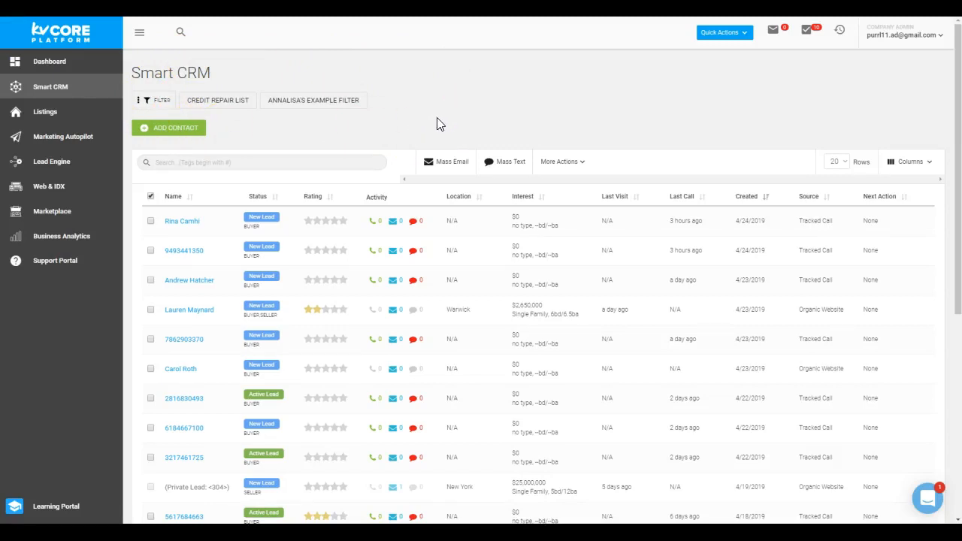
pyautogui.moveTo(529, 39)
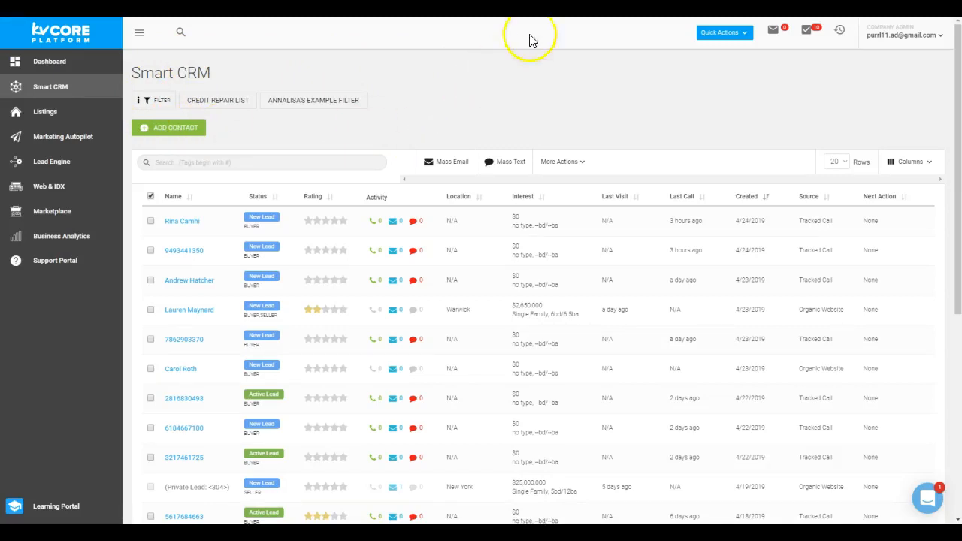